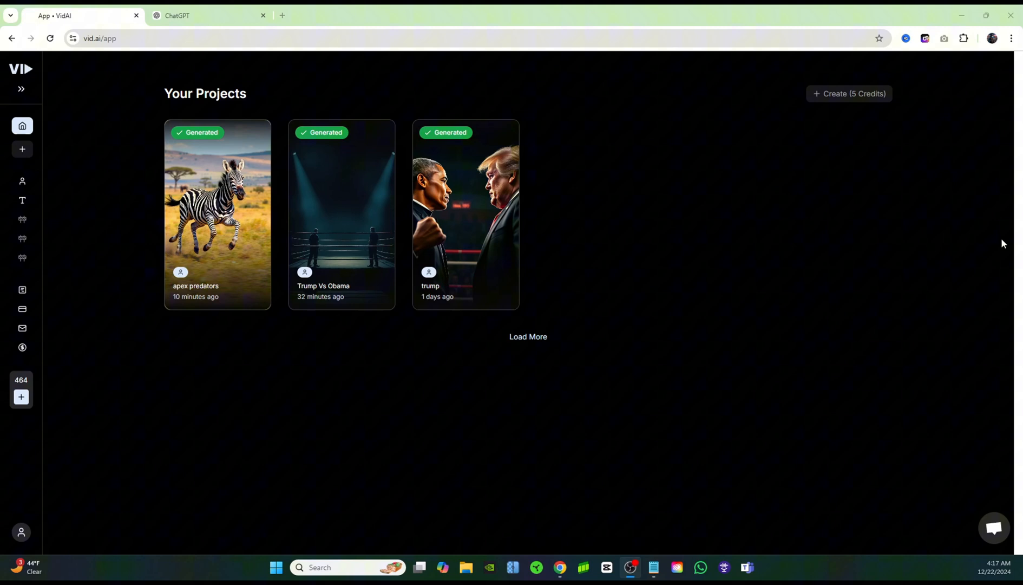
pyautogui.moveTo(407, 219)
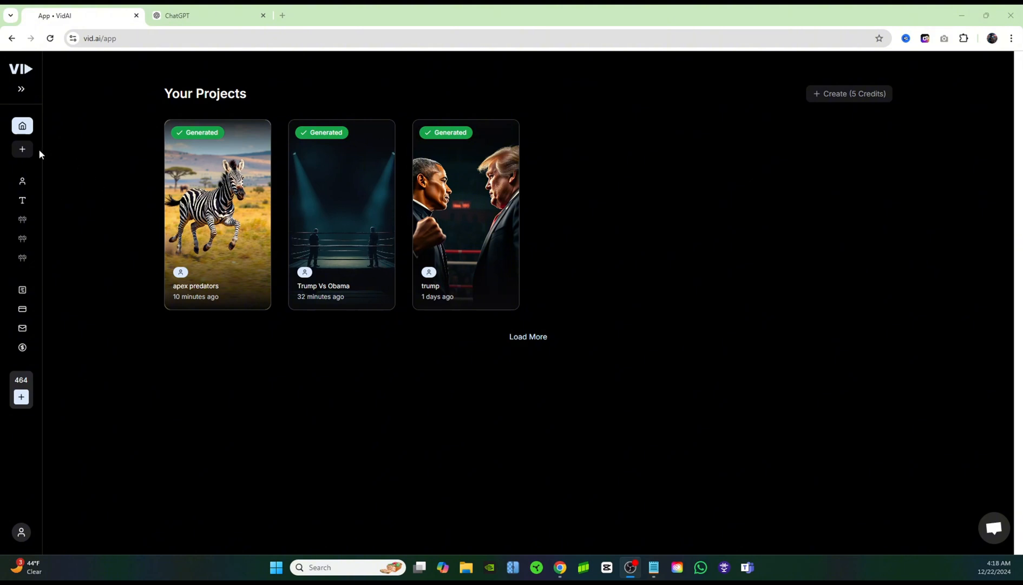
# - Open a new Shorts project form, 'Project Diplomatic Pheasant', from the sidebar create icon
pyautogui.click(22, 149)
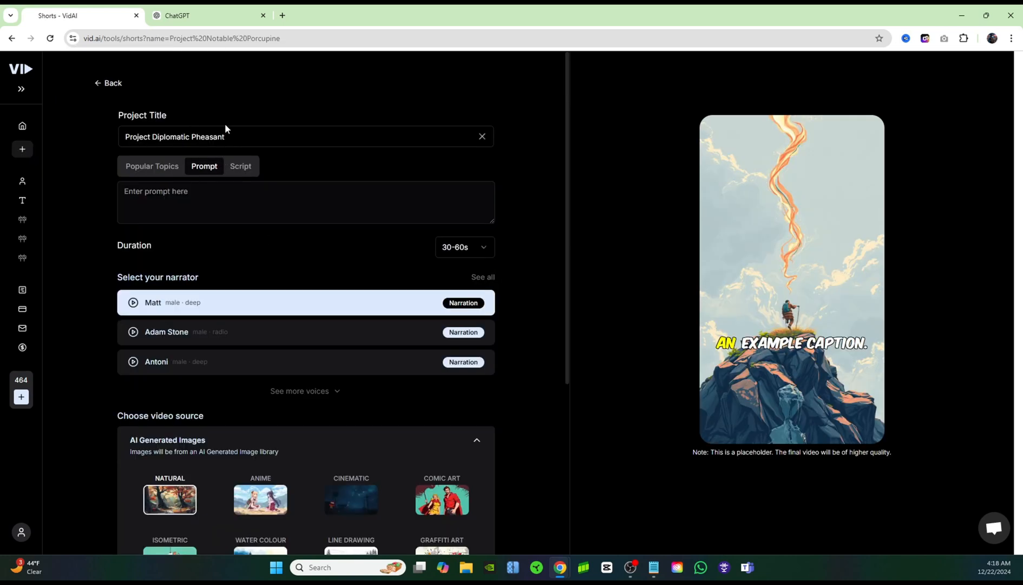
pyautogui.moveTo(142, 109)
pyautogui.write('Apex Predators')
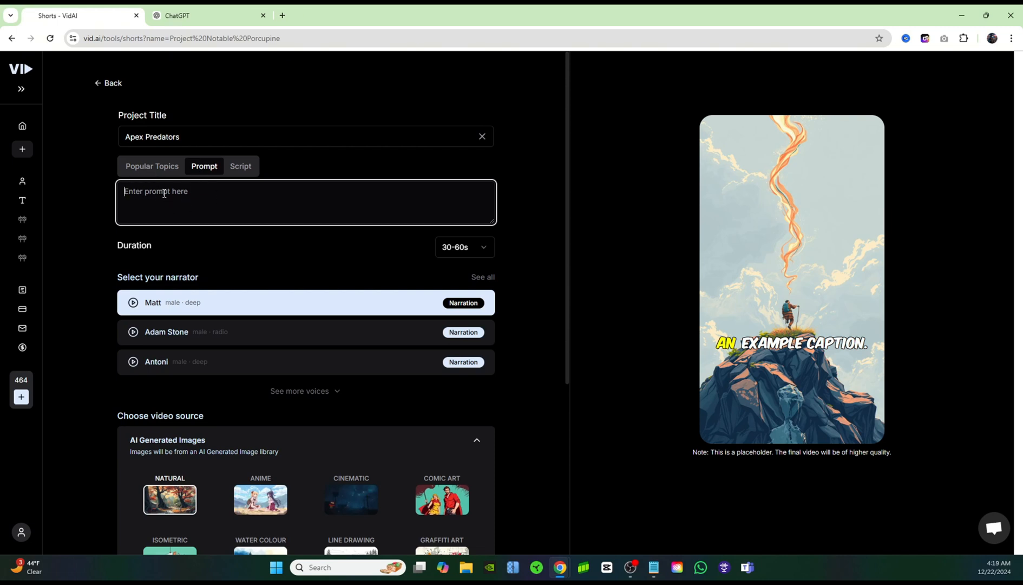
# - Switch the project to Script input and place the cursor in the empty script box
pyautogui.click(240, 165)
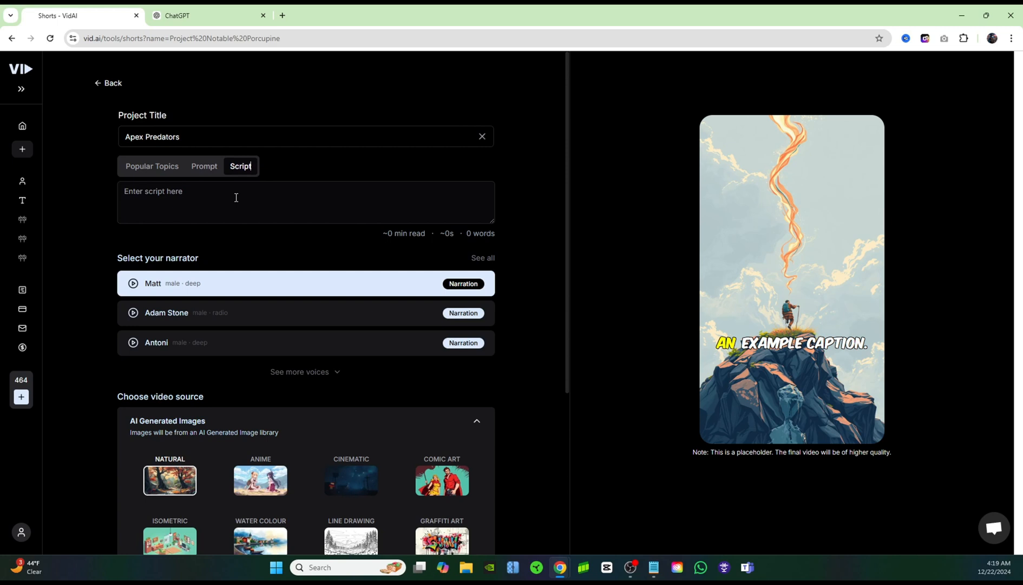
pyautogui.click(261, 203)
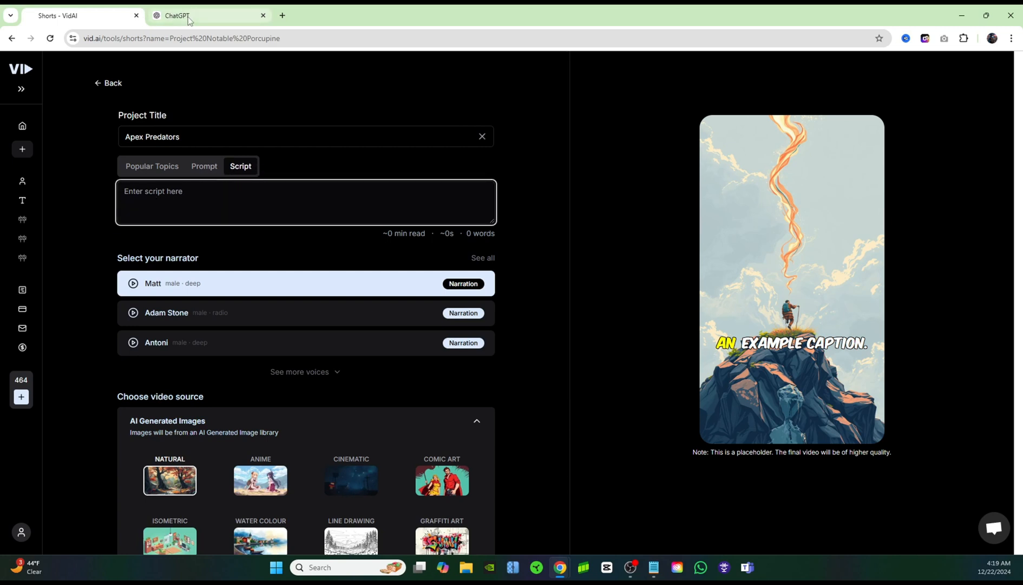
# - Ask ChatGPT for a 30-second zebra/lion, panther/honey badger, crocodile/jaguar narration and select it
pyautogui.click(209, 15)
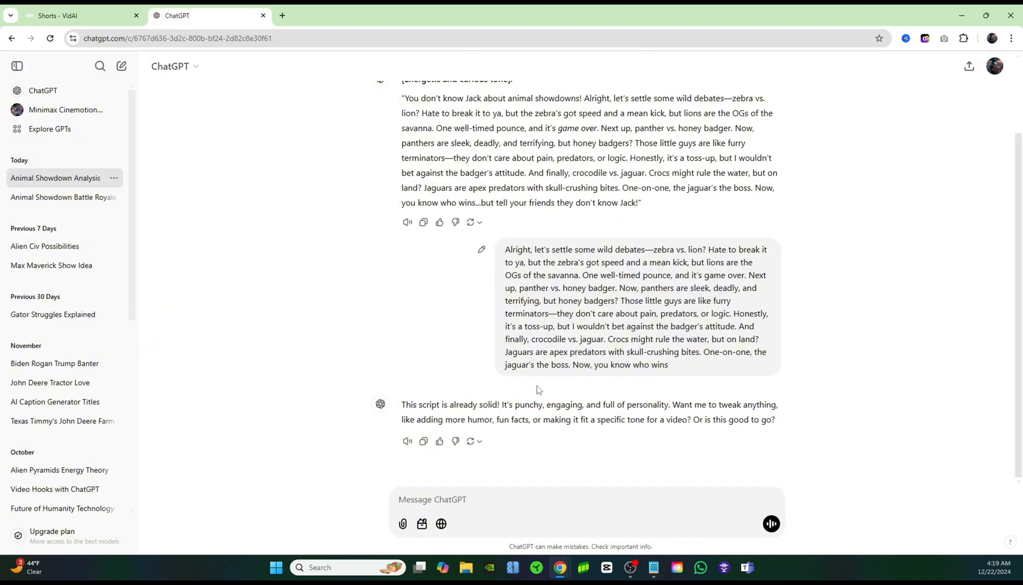
pyautogui.write('write me a short 30 second narration about which animal would win in a fight a zebra vs a lion, a panther vs a honey badger, and a crocodile vs a jaguar')
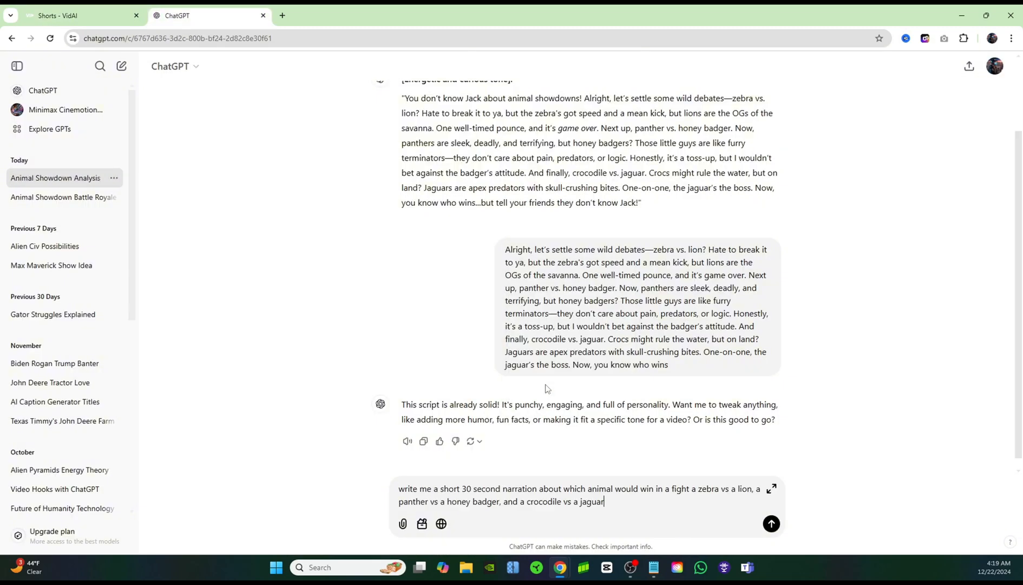
pyautogui.click(770, 522)
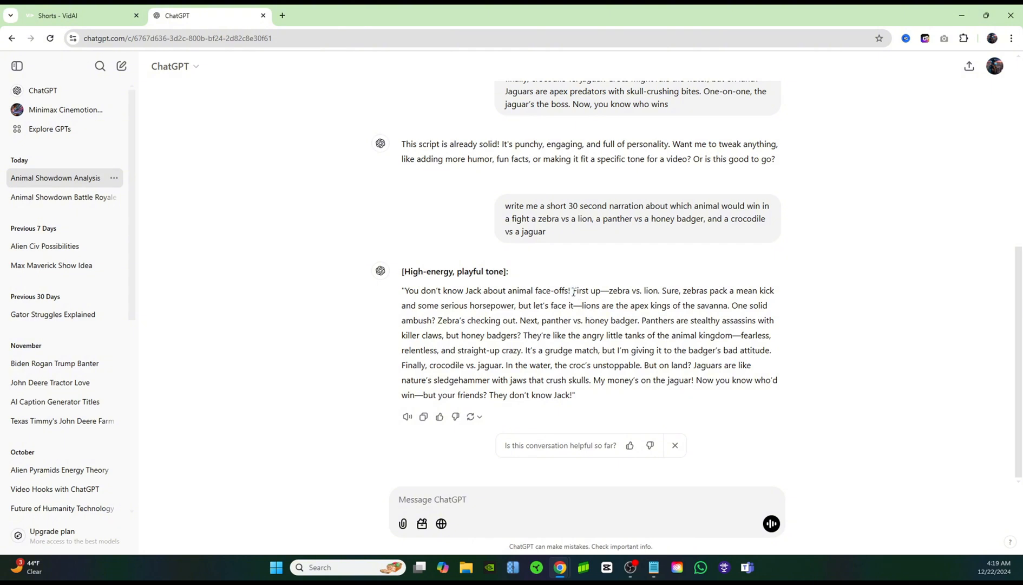
pyautogui.moveTo(573, 291); pyautogui.dragTo(492, 395)
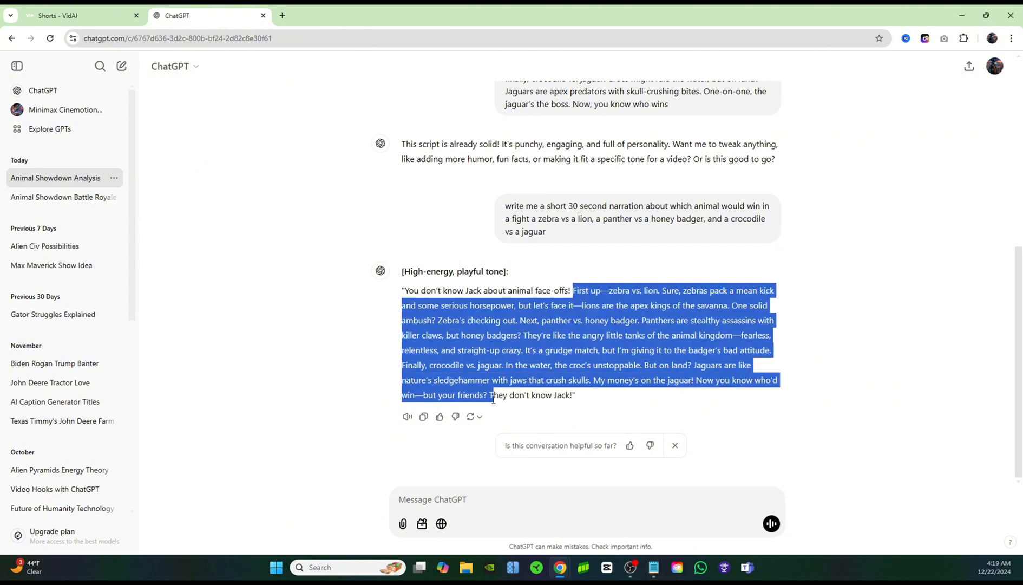
pyautogui.click(79, 16)
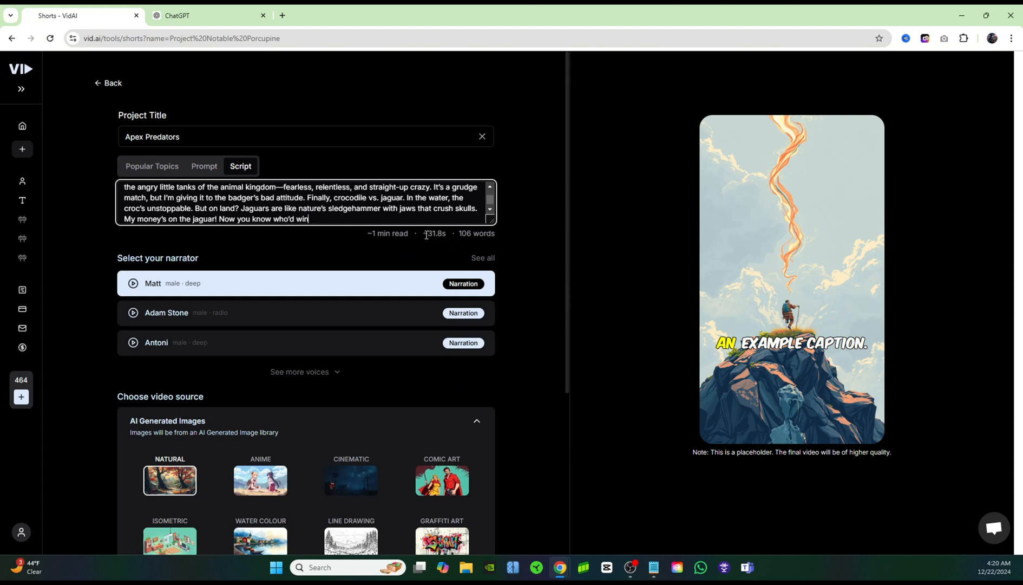
pyautogui.moveTo(447, 234)
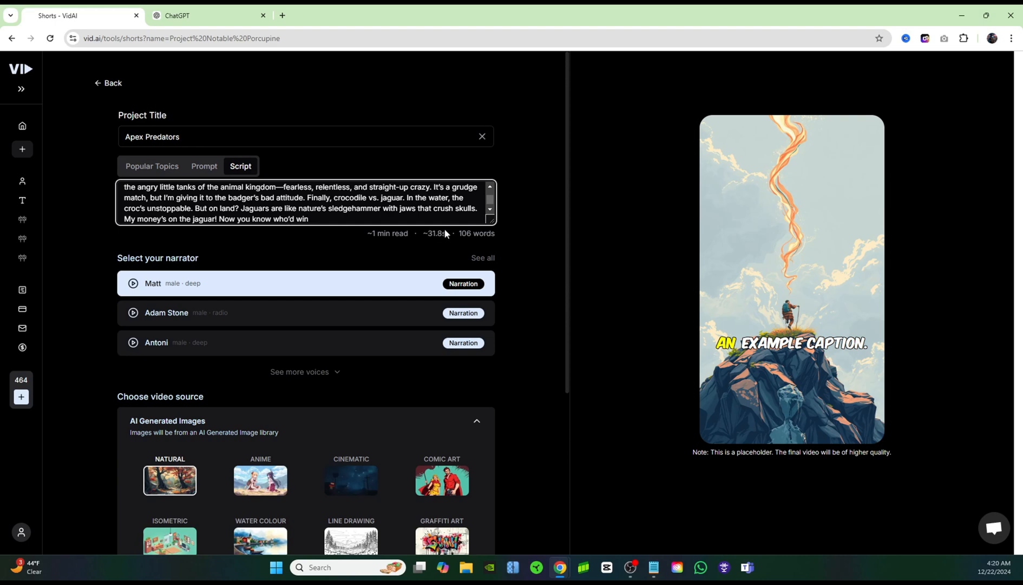
pyautogui.moveTo(486, 261)
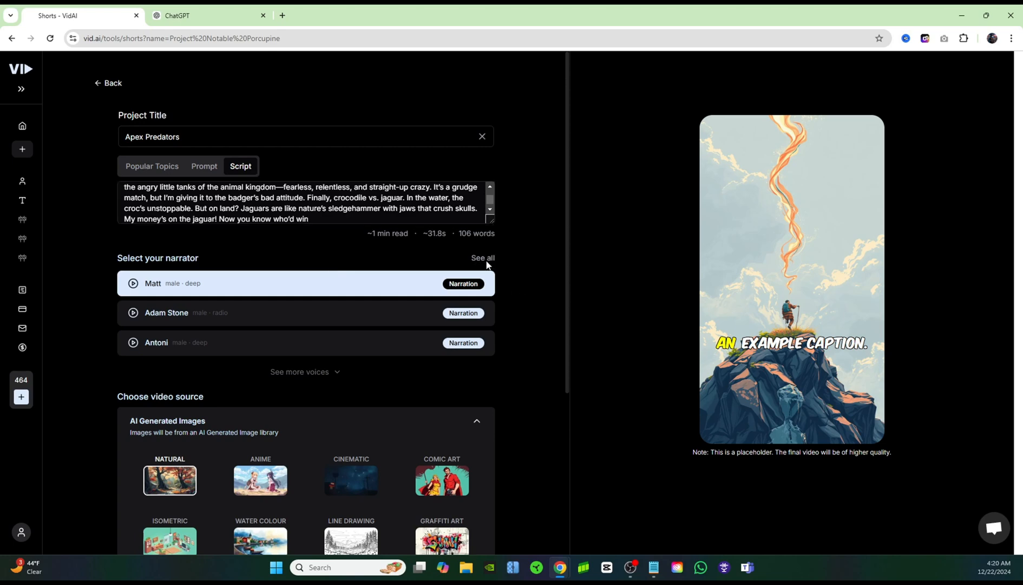
# - Pick the older male voice Valentino from the full voice list and save
pyautogui.click(482, 257)
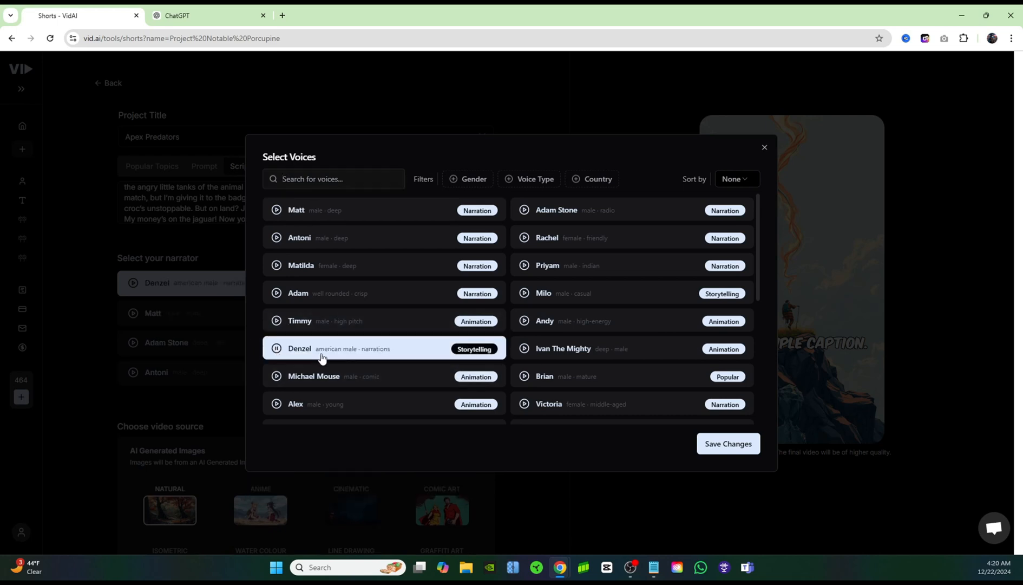
pyautogui.scroll(-3)
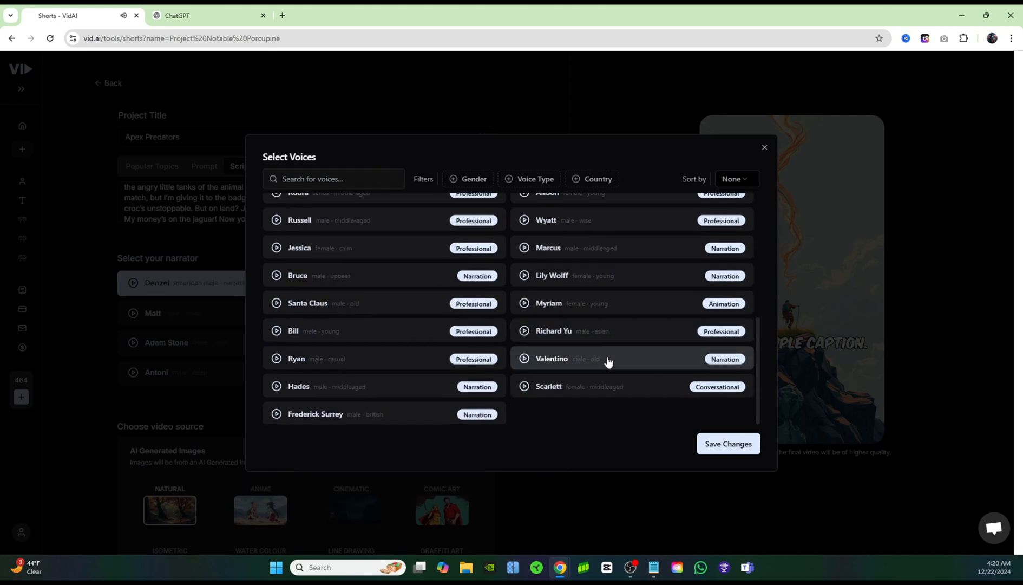
pyautogui.click(551, 358)
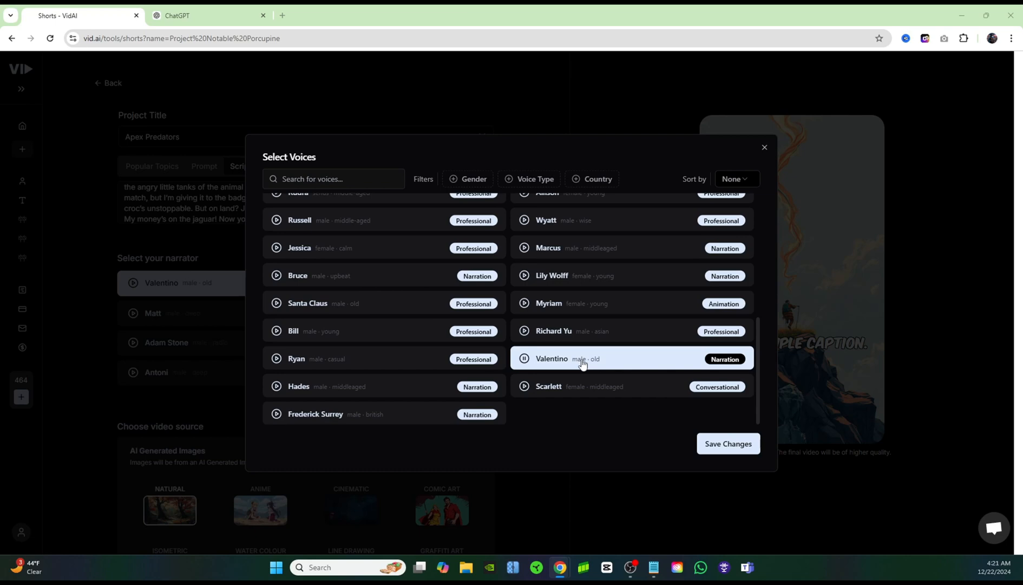
pyautogui.moveTo(746, 448)
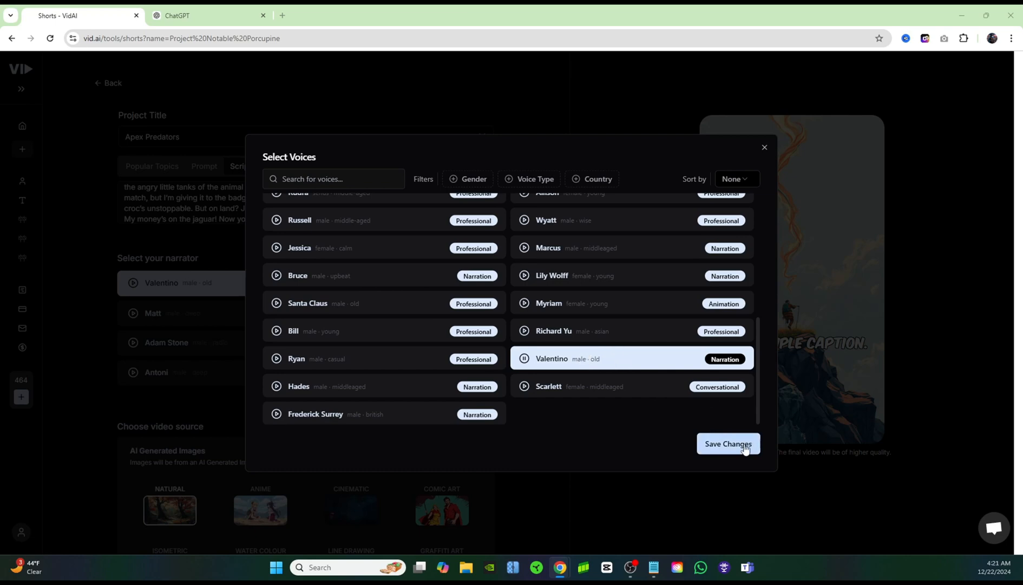
pyautogui.click(728, 442)
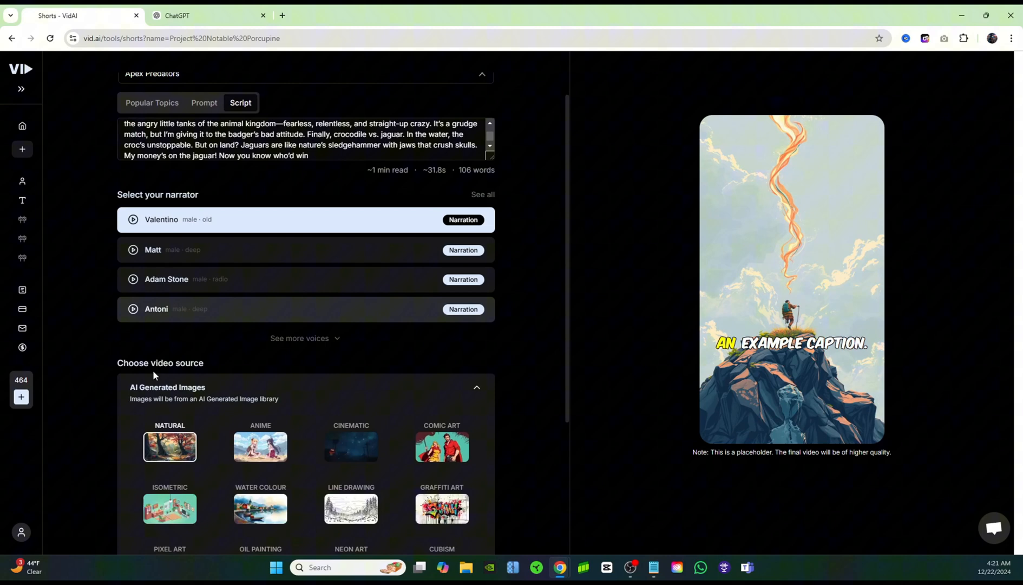
pyautogui.scroll(-3)
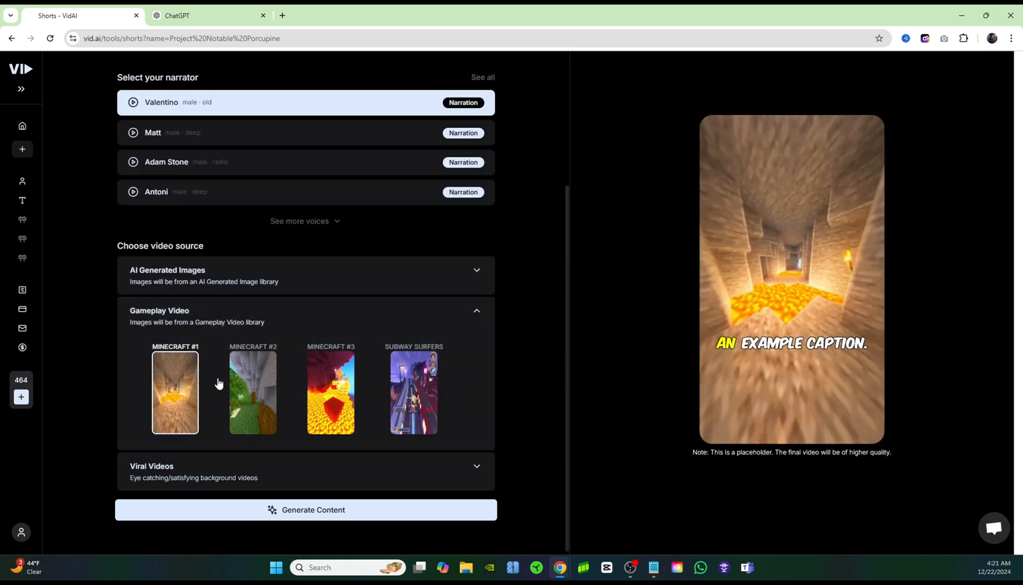
pyautogui.click(252, 392)
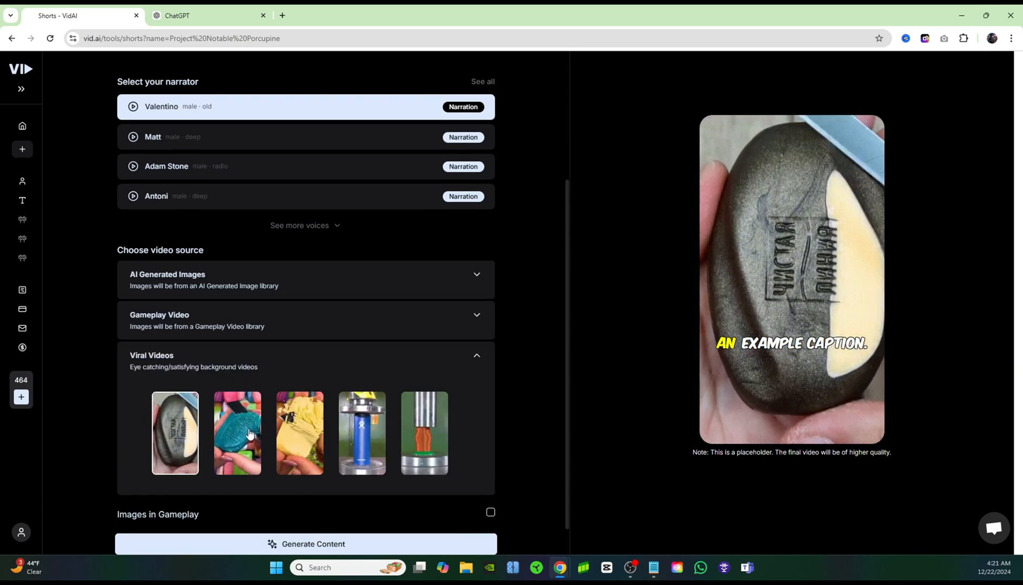
pyautogui.click(361, 432)
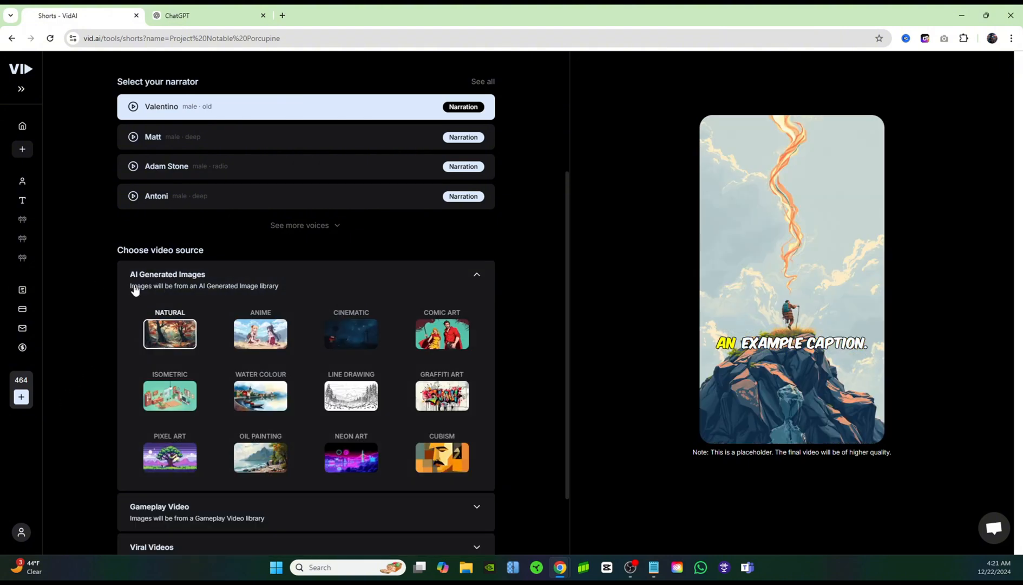
pyautogui.moveTo(370, 270)
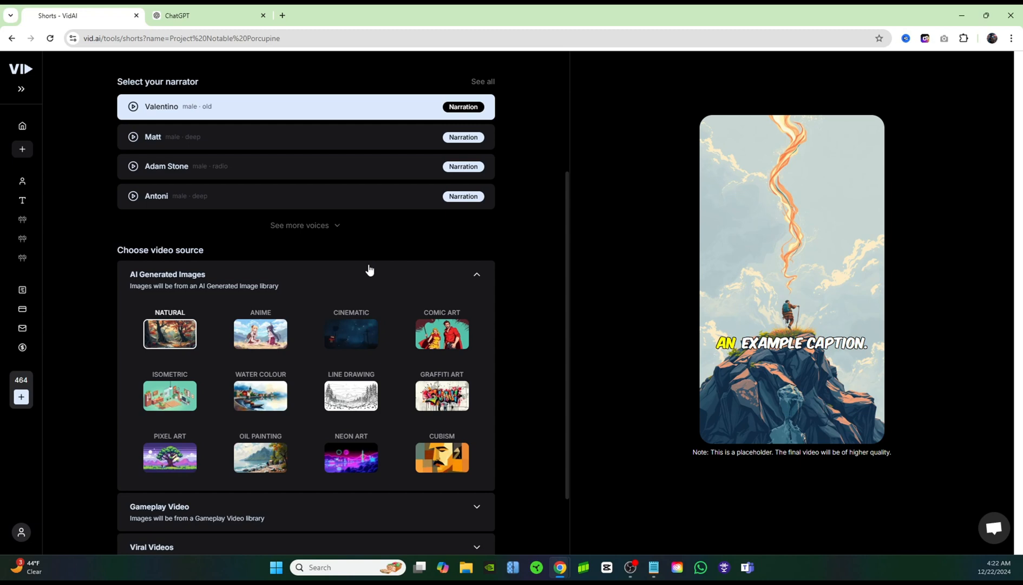
pyautogui.moveTo(242, 362)
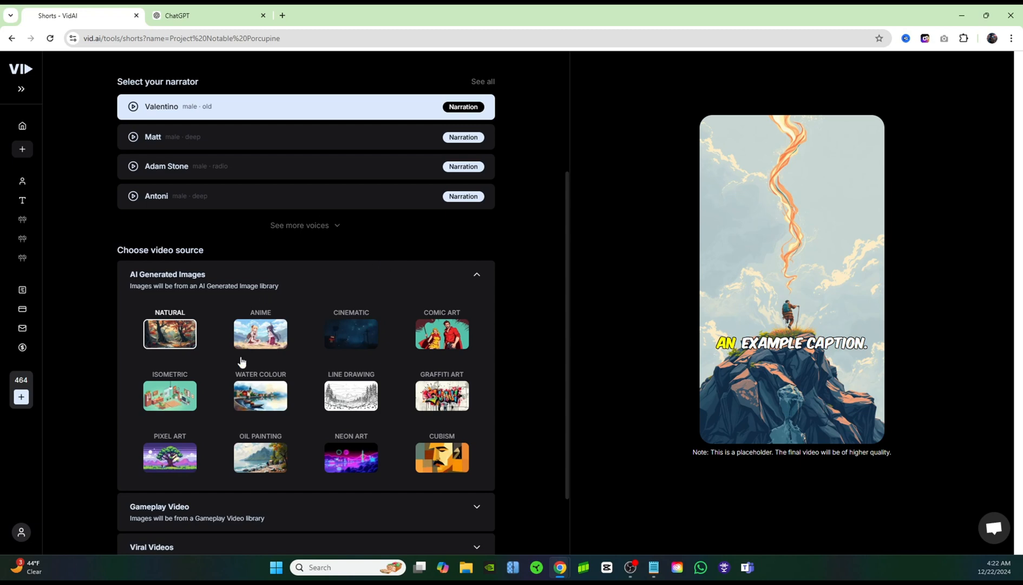
pyautogui.scroll(-3)
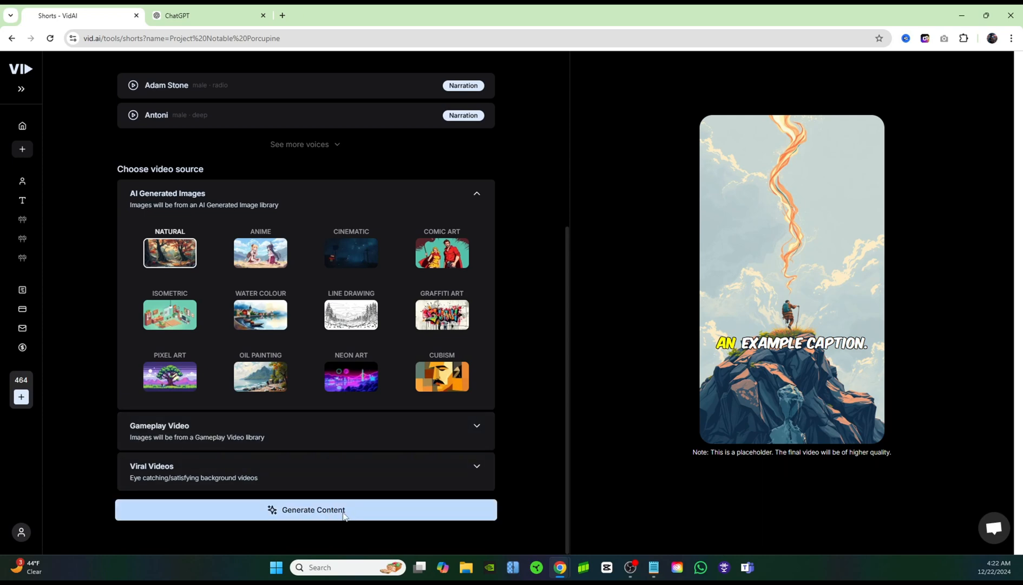
# - Generate Content to produce a 47-second scene list of script lines with animal images
pyautogui.click(306, 509)
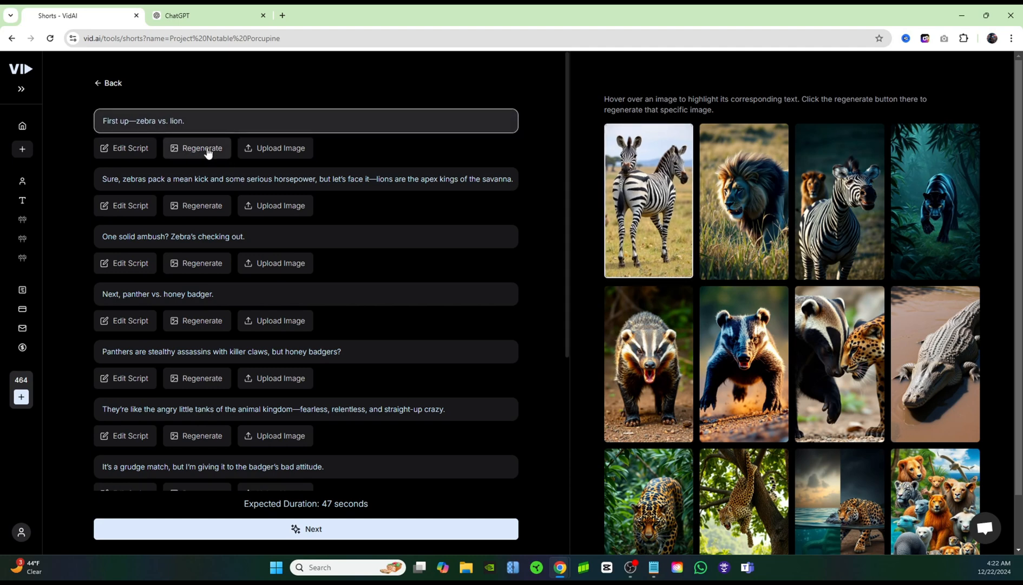
# - Regenerate the first scene image from 'Close up of a zebra and a lion face to face snarling and angry'
pyautogui.click(196, 148)
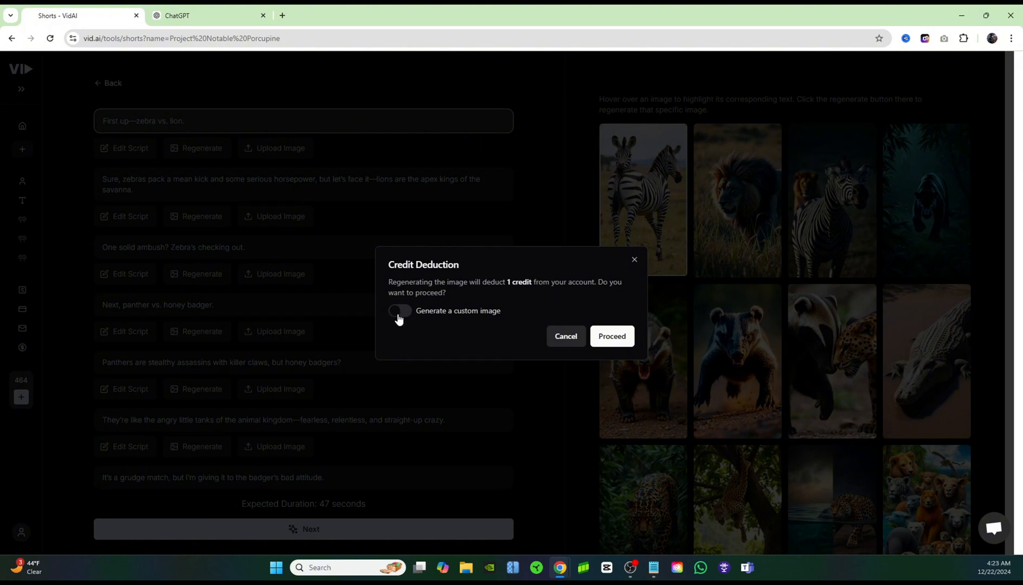
pyautogui.click(399, 310)
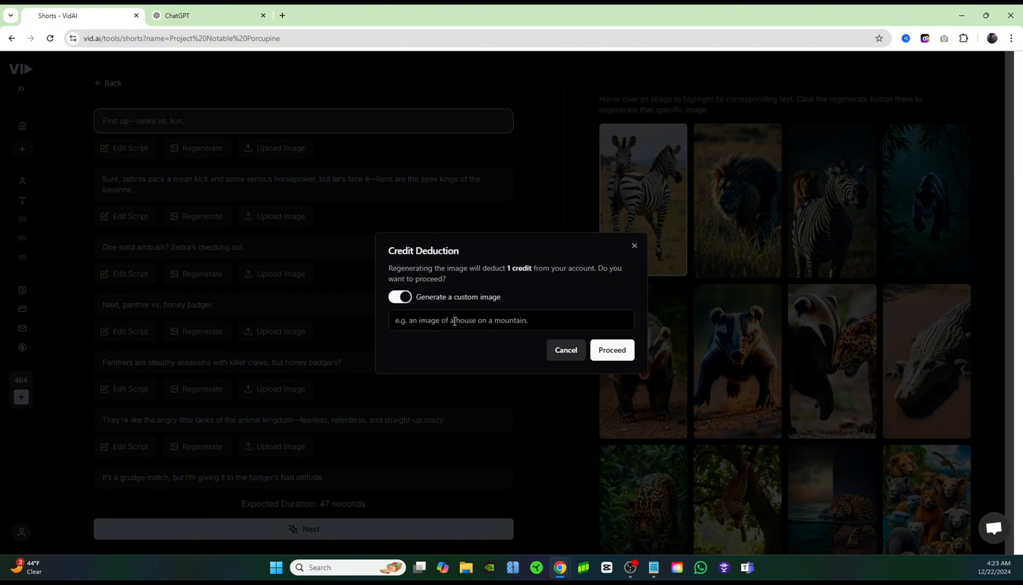
pyautogui.click(511, 319)
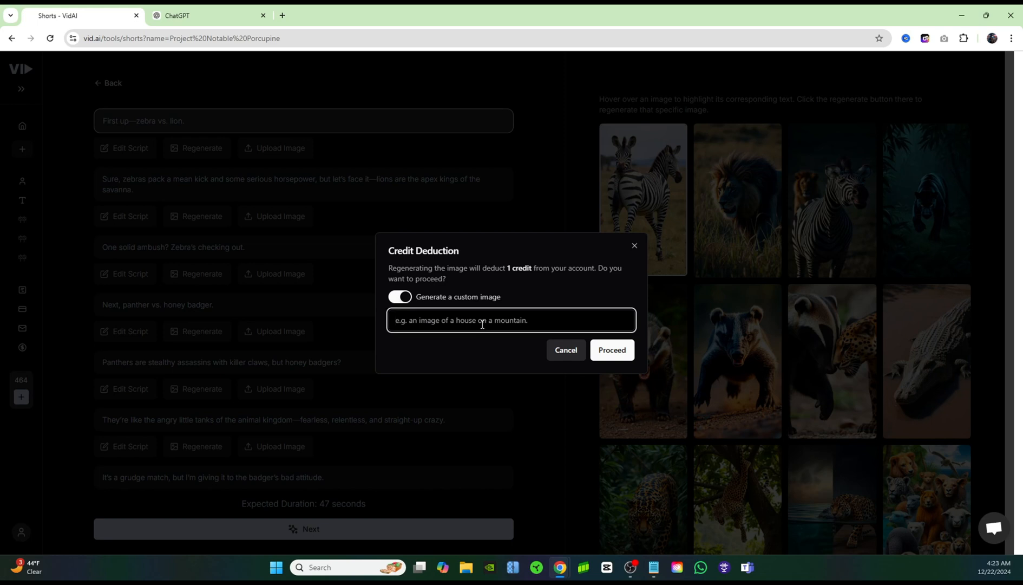
pyautogui.write('Close up of')
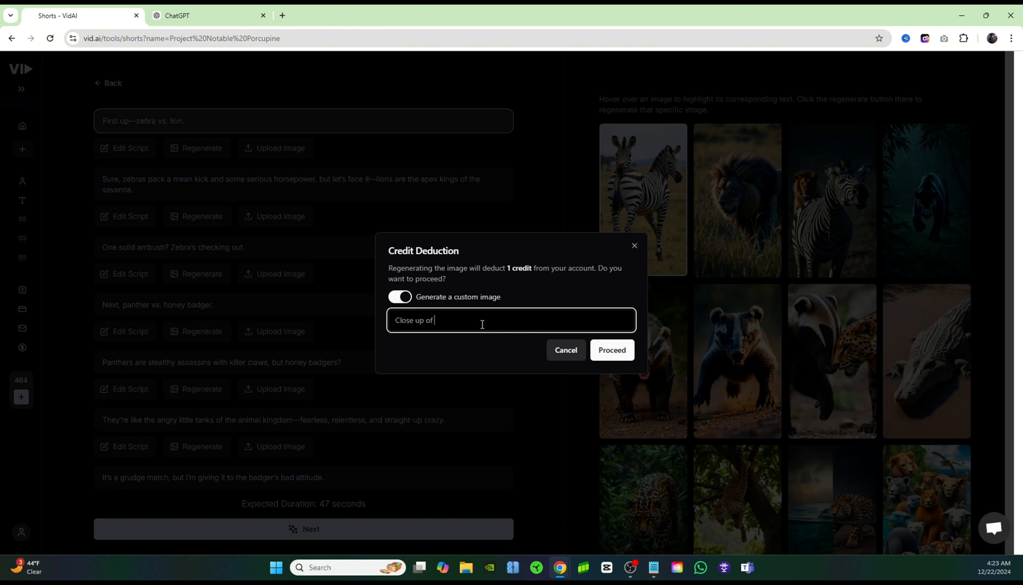
pyautogui.write('a zebra and a')
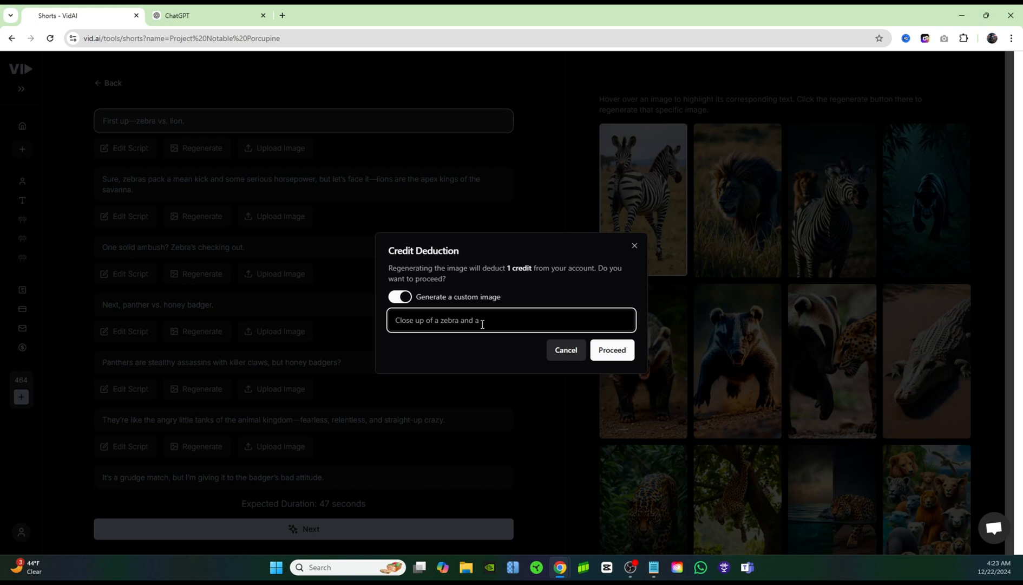
pyautogui.write('lion face to face snarling')
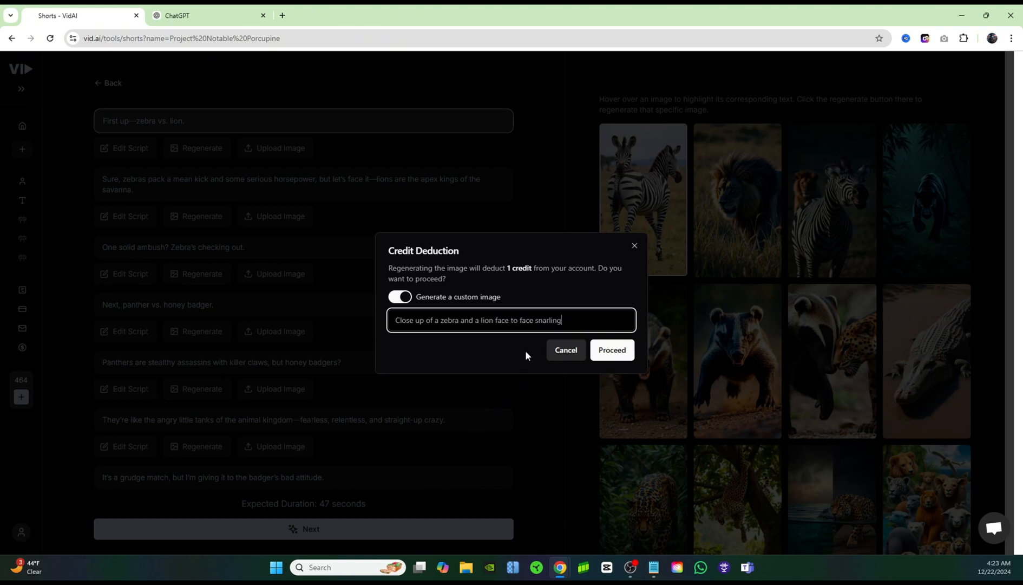
pyautogui.write('and angry')
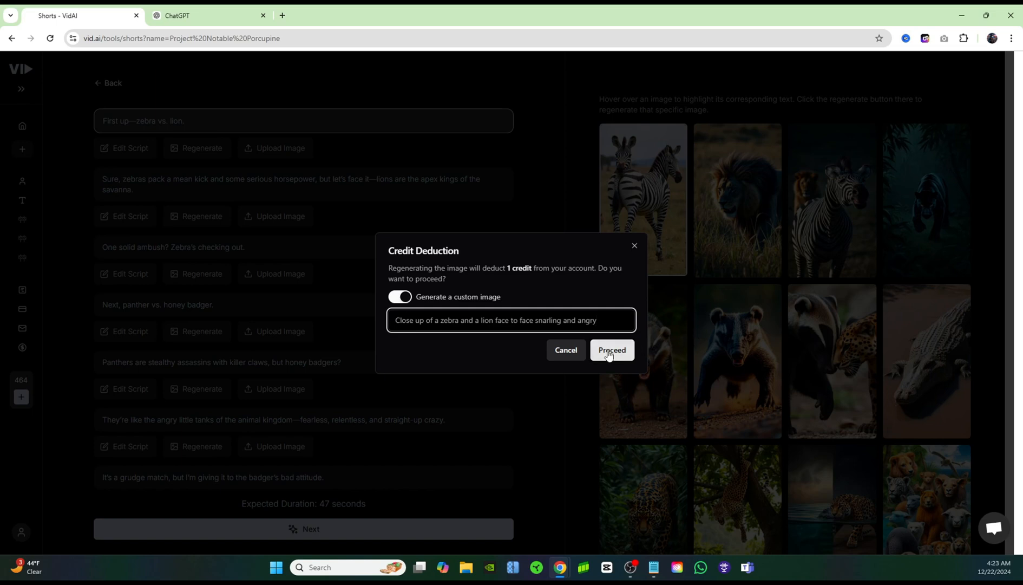
pyautogui.click(611, 349)
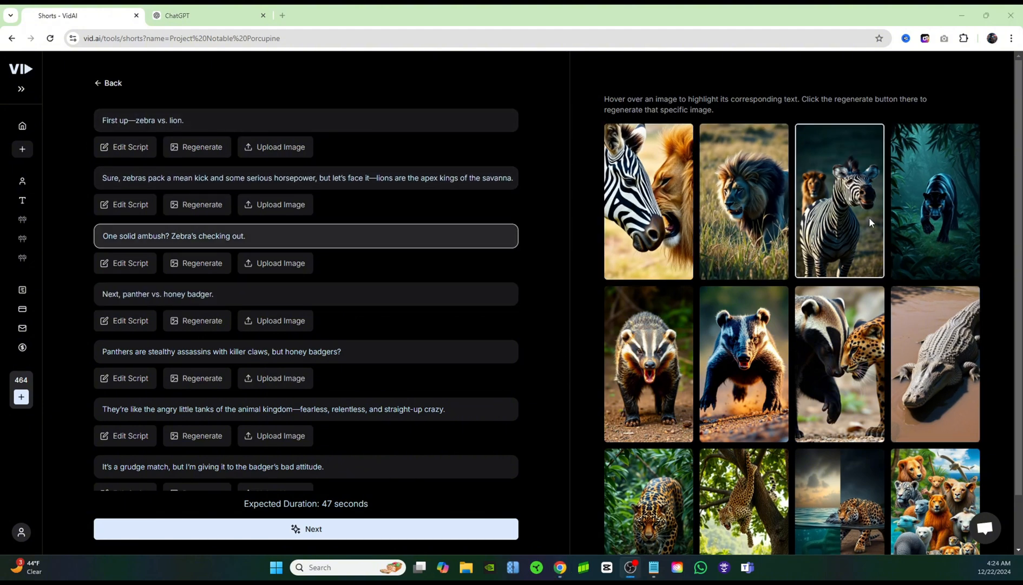
pyautogui.moveTo(853, 221)
pyautogui.write('a zebra on the ground getting attacked by a lio')
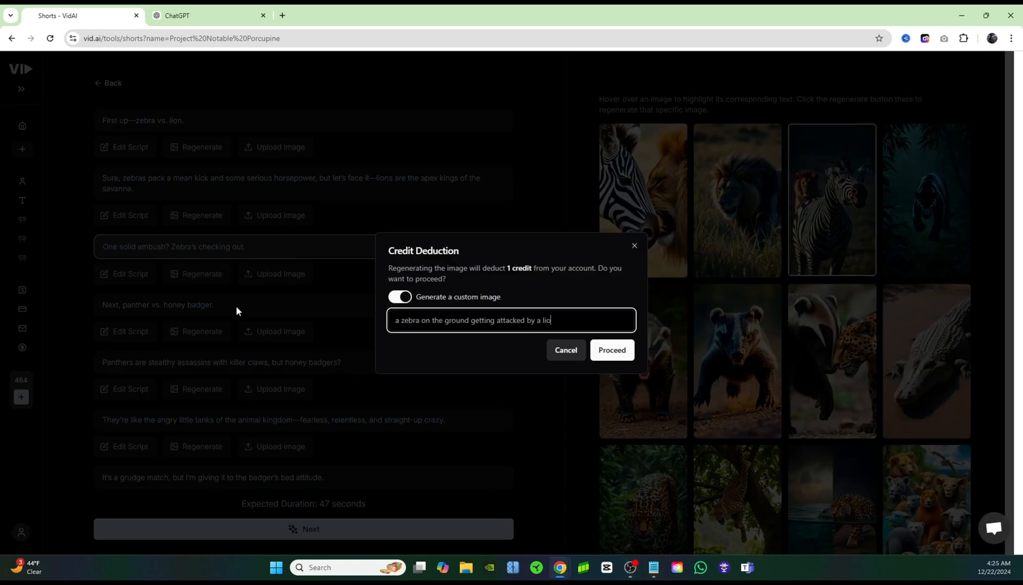
# - Regenerate the 'One solid ambush' scene image showing a lion attacking a grounded zebra
pyautogui.write('n')
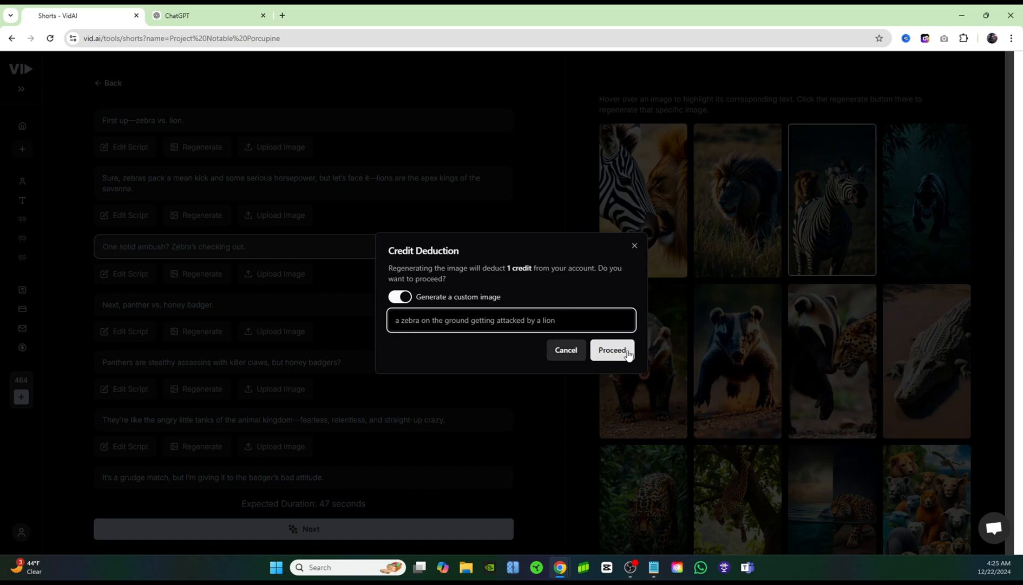
pyautogui.click(611, 349)
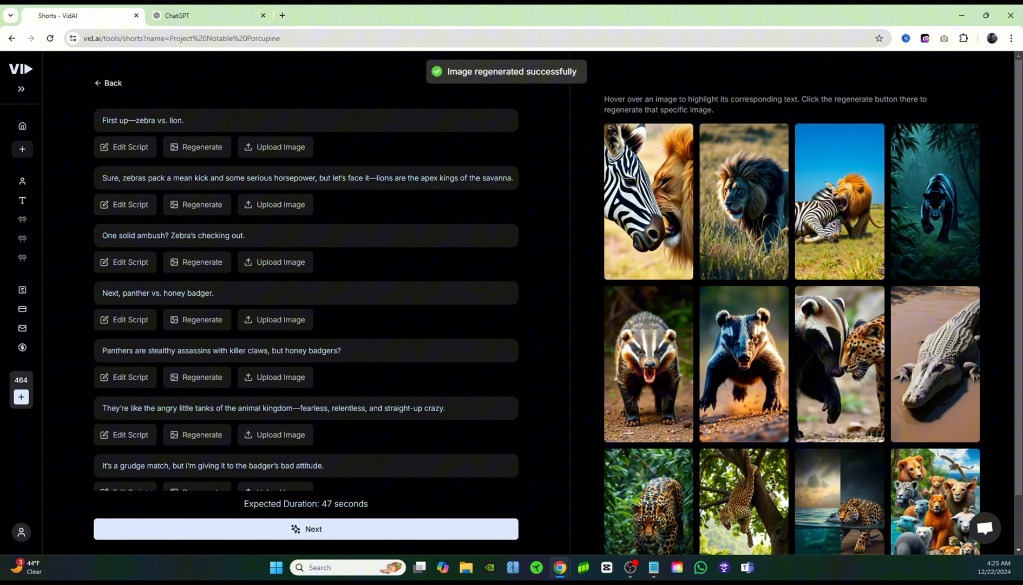
# - Review the replaced matchup scene images and continue to the next settings page
pyautogui.scroll(-3)
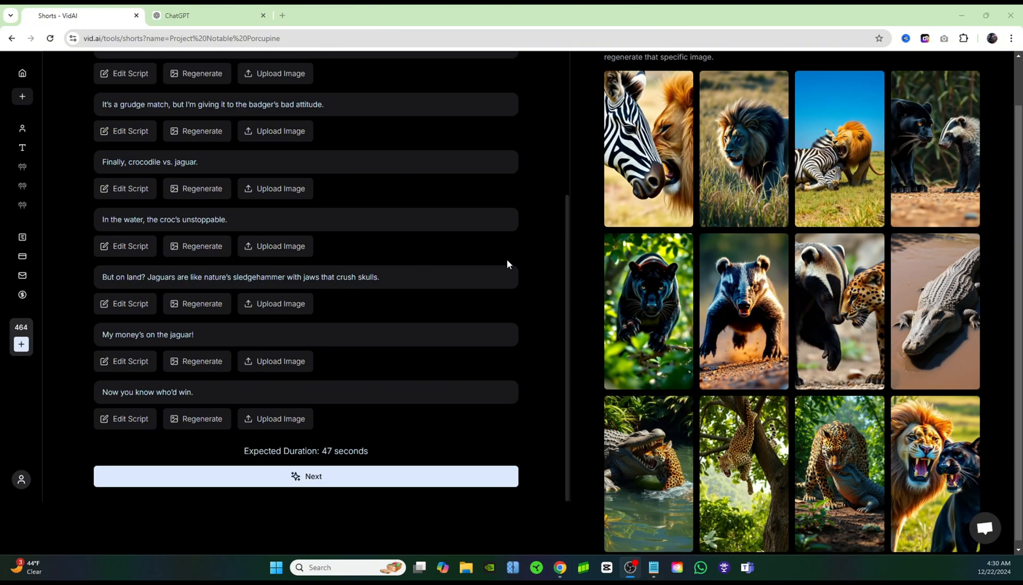
pyautogui.click(305, 276)
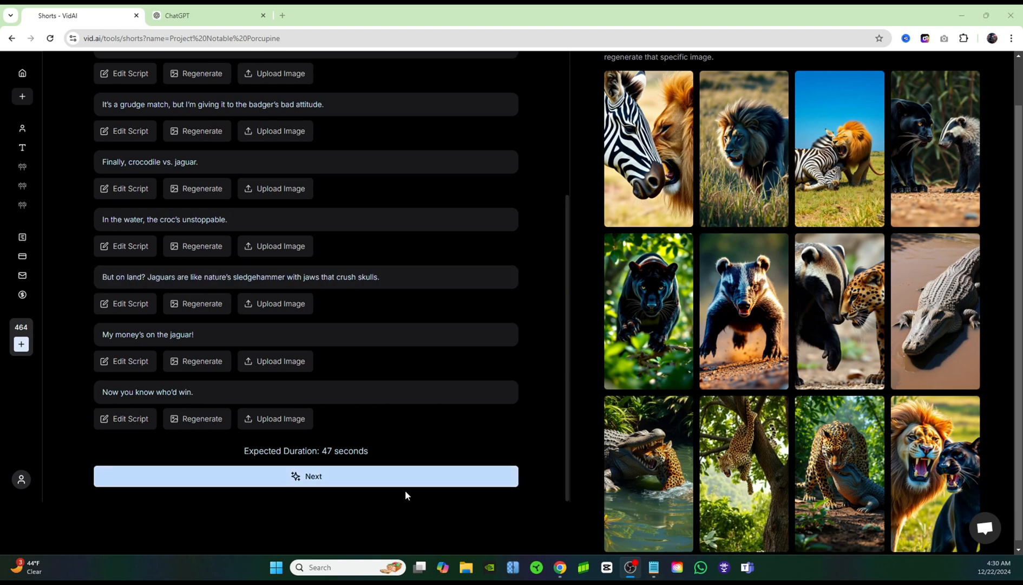
pyautogui.click(305, 476)
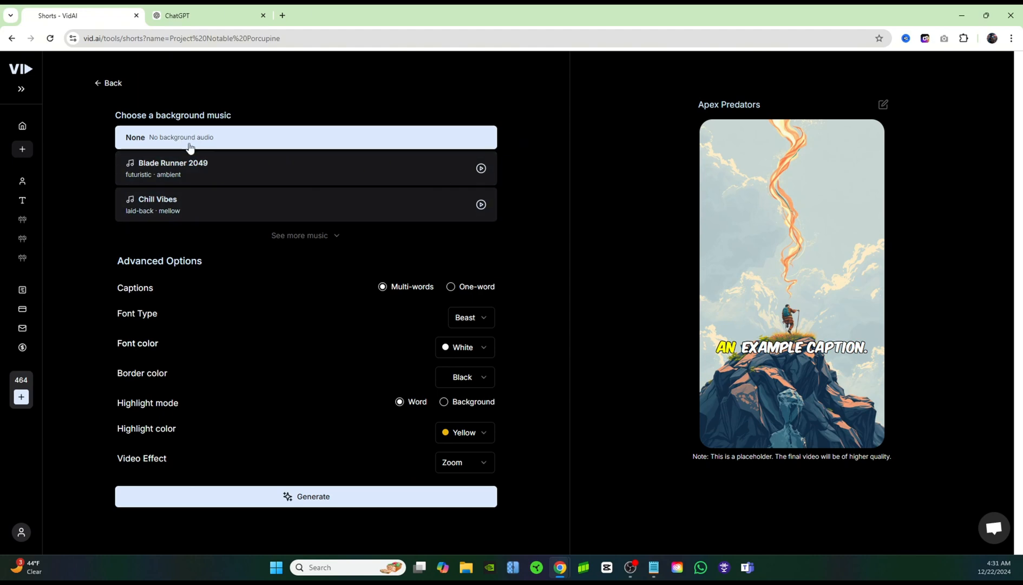
pyautogui.moveTo(502, 172)
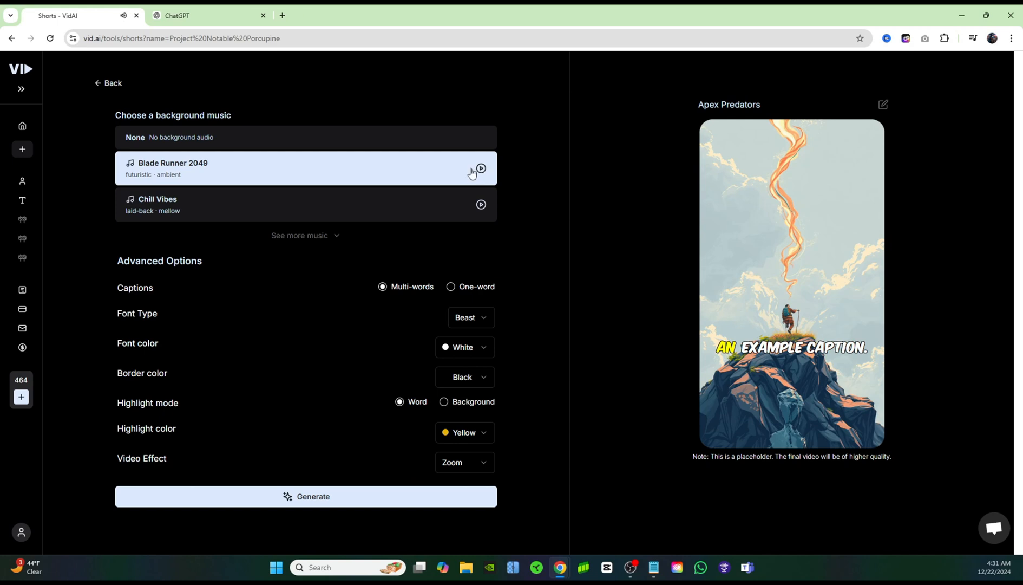
pyautogui.moveTo(242, 282)
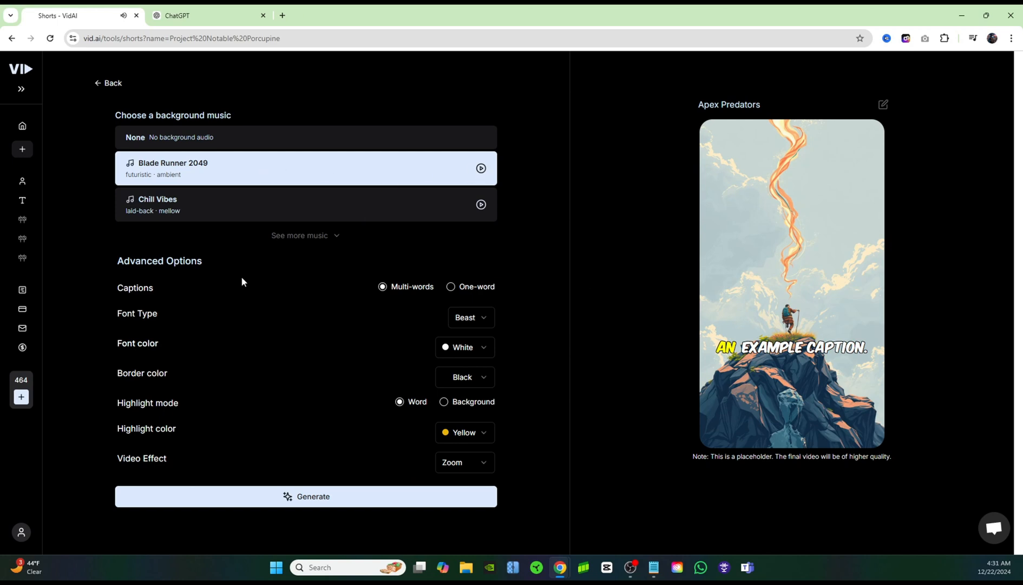
# - Expand the background music list and keep captions showing multiple words
pyautogui.click(304, 235)
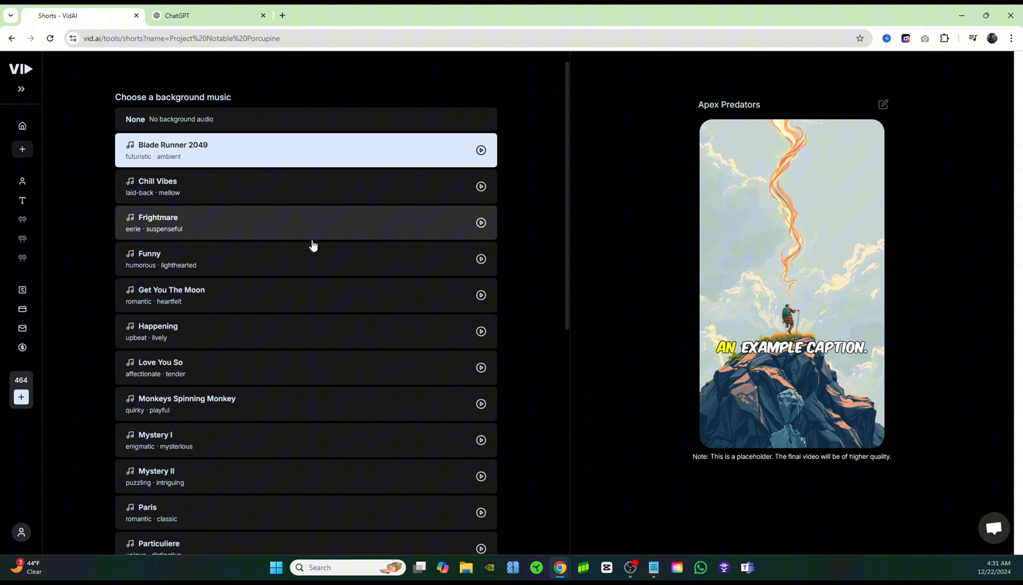
pyautogui.scroll(-3)
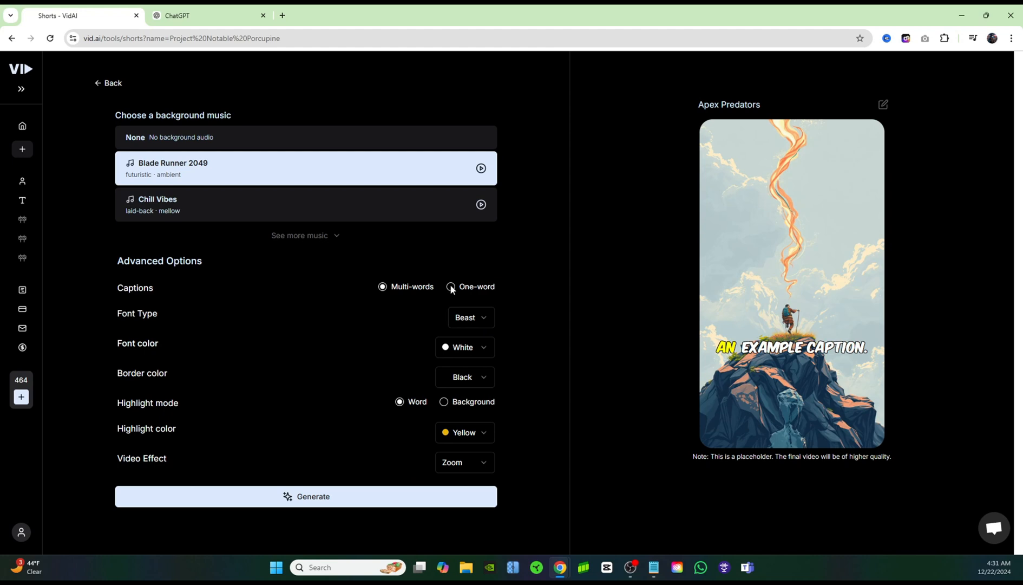
pyautogui.click(451, 286)
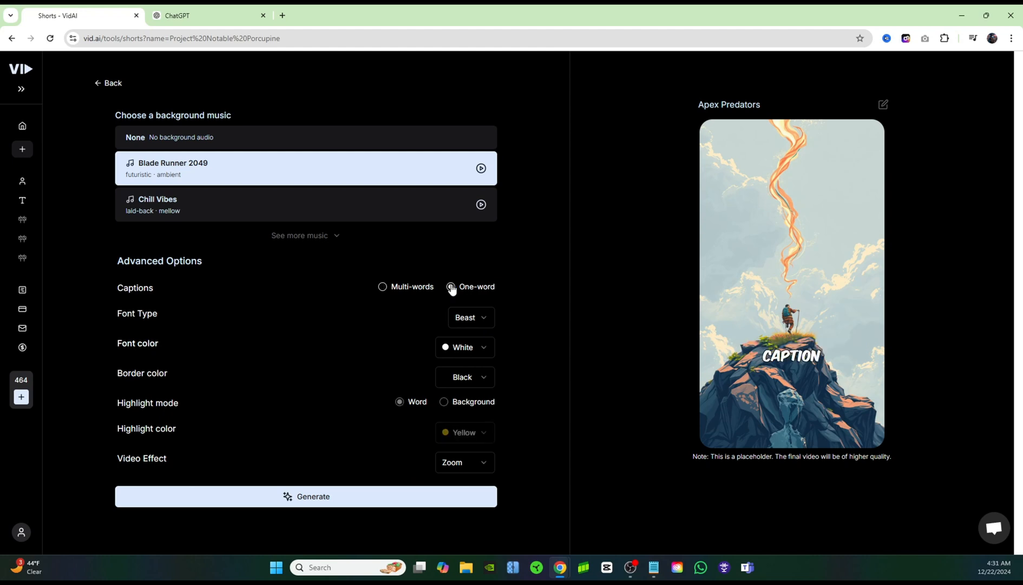
pyautogui.click(382, 286)
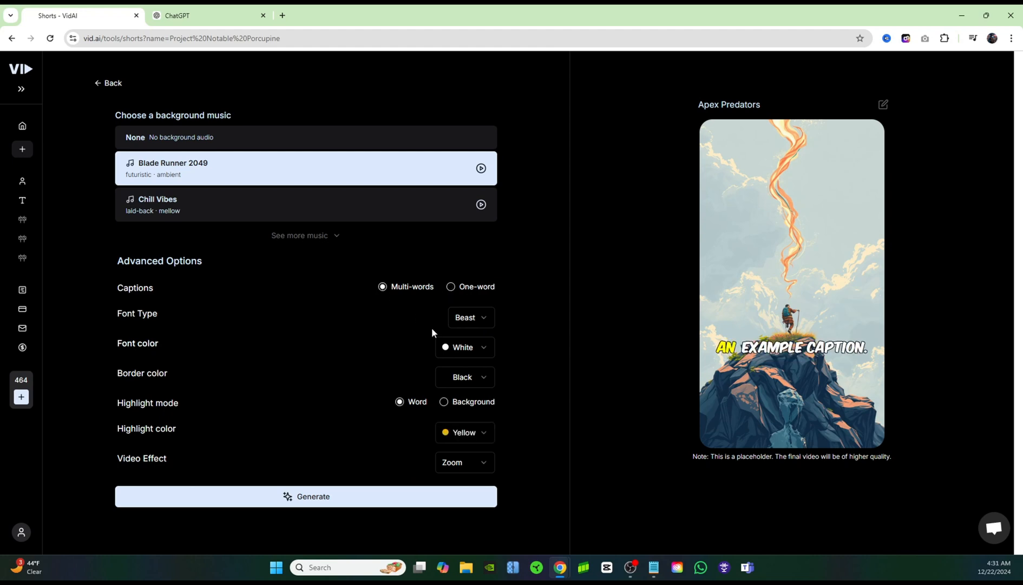
pyautogui.moveTo(456, 352)
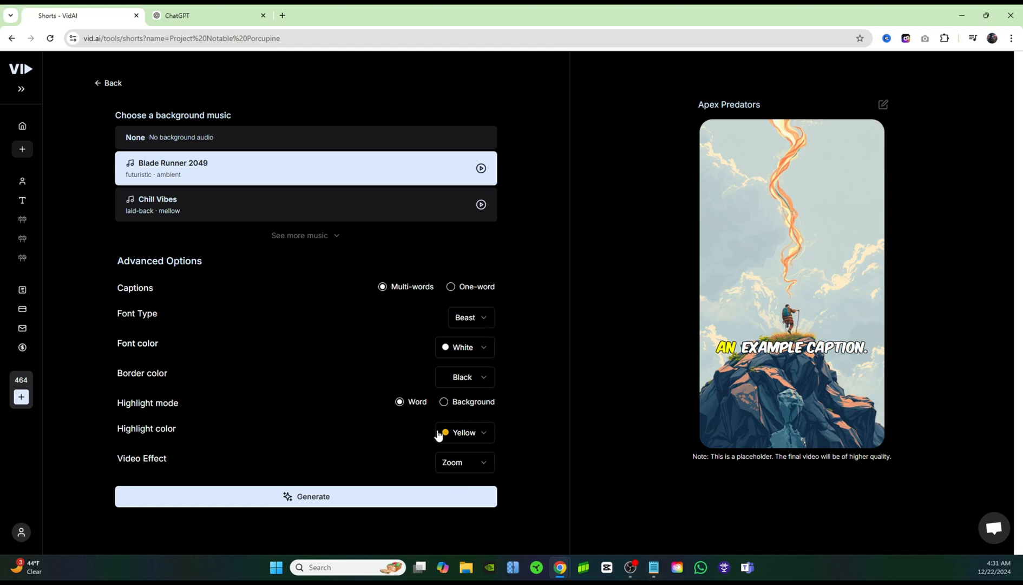
pyautogui.moveTo(473, 463)
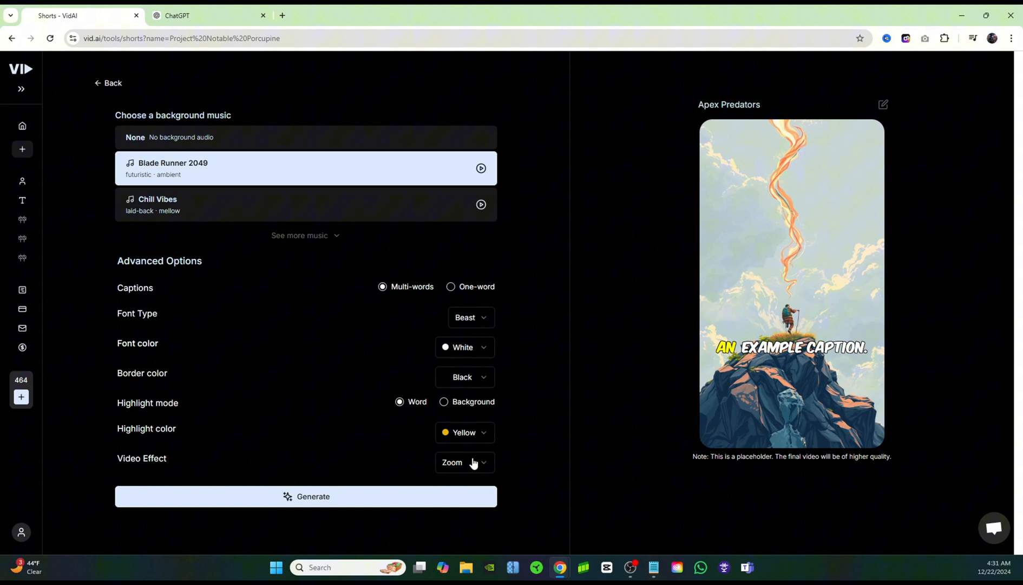
# - Keep the Zoom video effect after trying Shake, and start generating the Apex Predators short
pyautogui.click(464, 461)
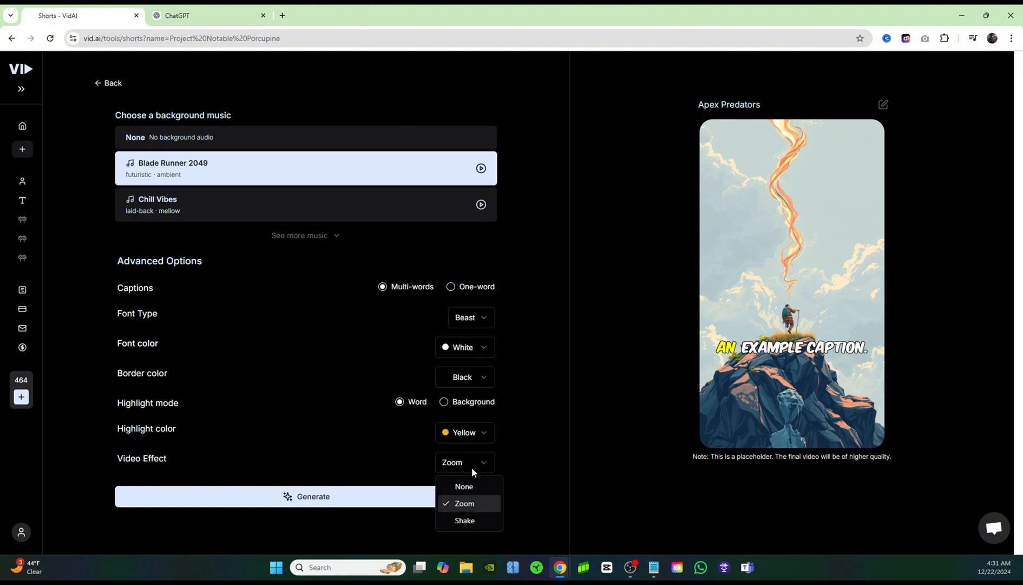
pyautogui.moveTo(470, 514)
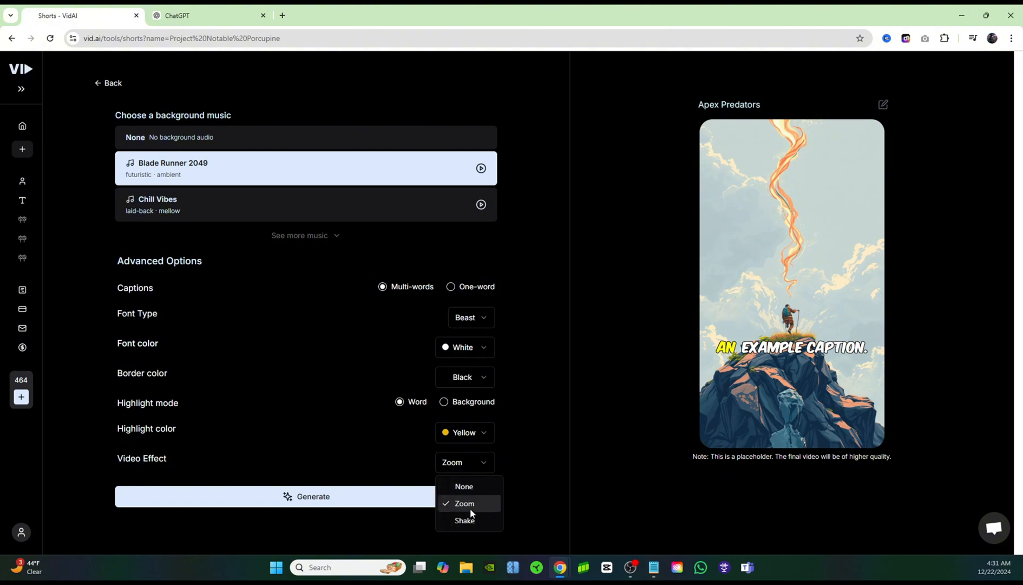
pyautogui.click(465, 520)
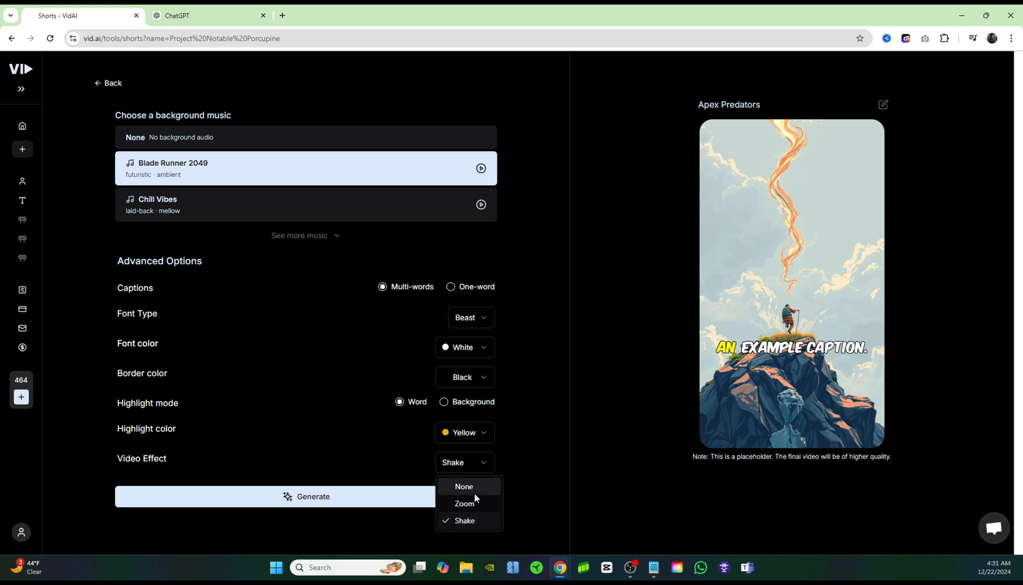
pyautogui.click(463, 503)
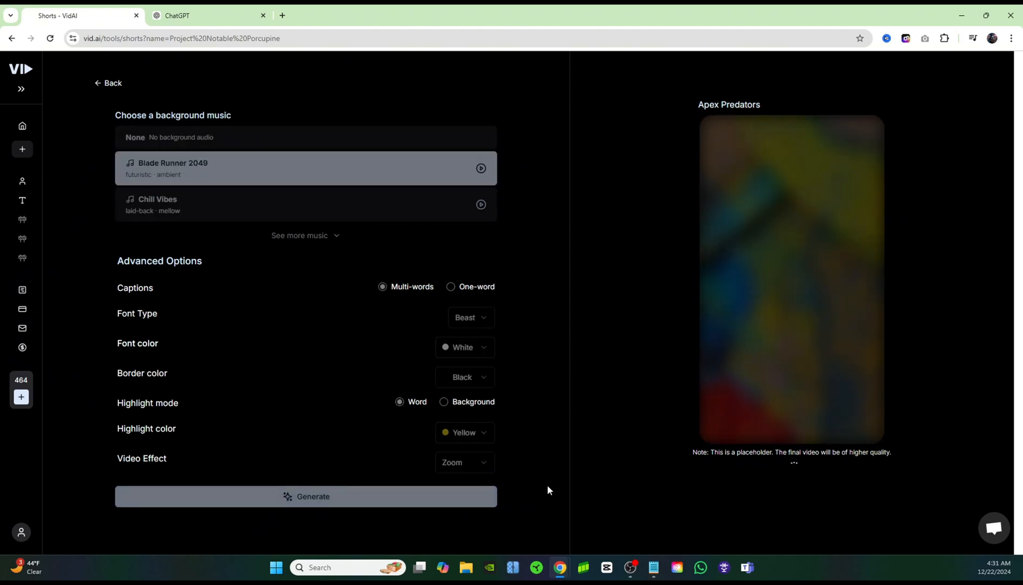
pyautogui.click(305, 496)
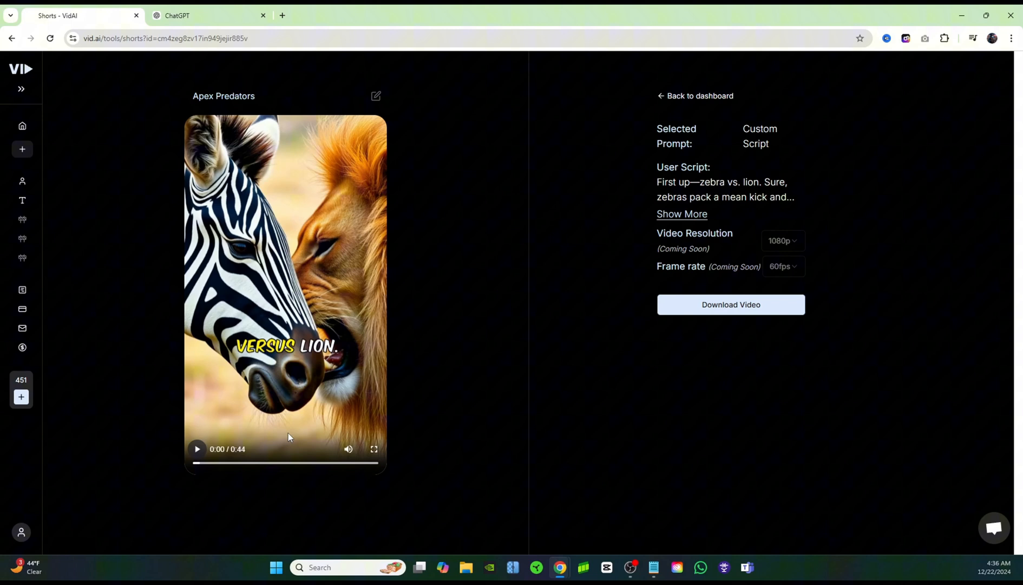
pyautogui.moveTo(51, 125)
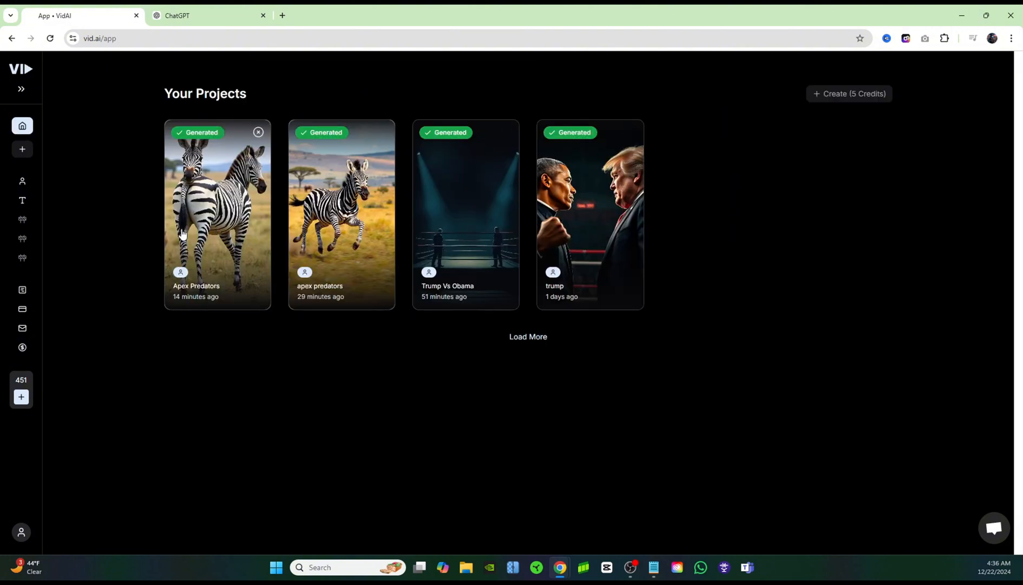
pyautogui.moveTo(79, 186)
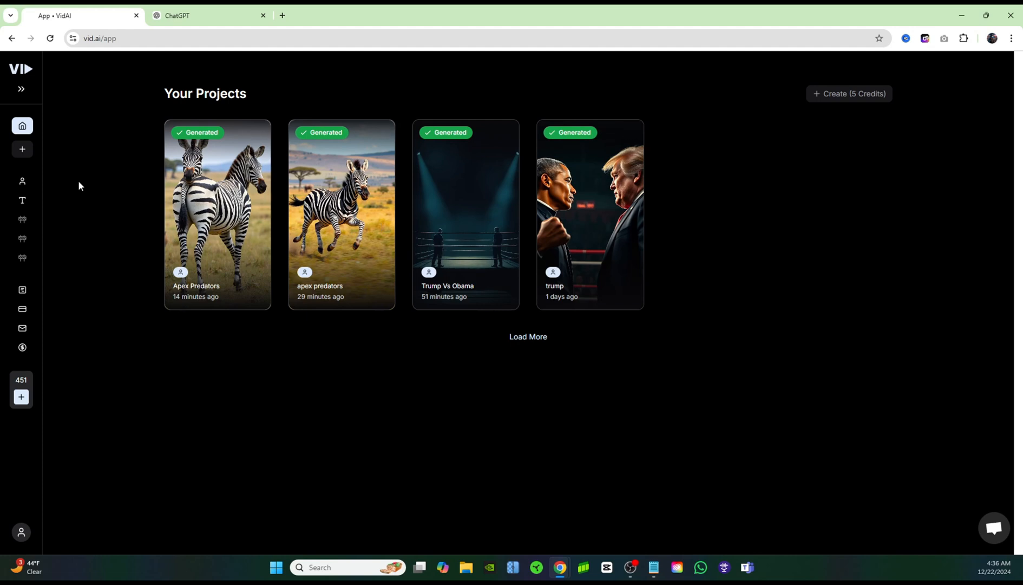
# - Choose Faceless Shorts from the sidebar create menu to get a fresh project form
pyautogui.click(22, 150)
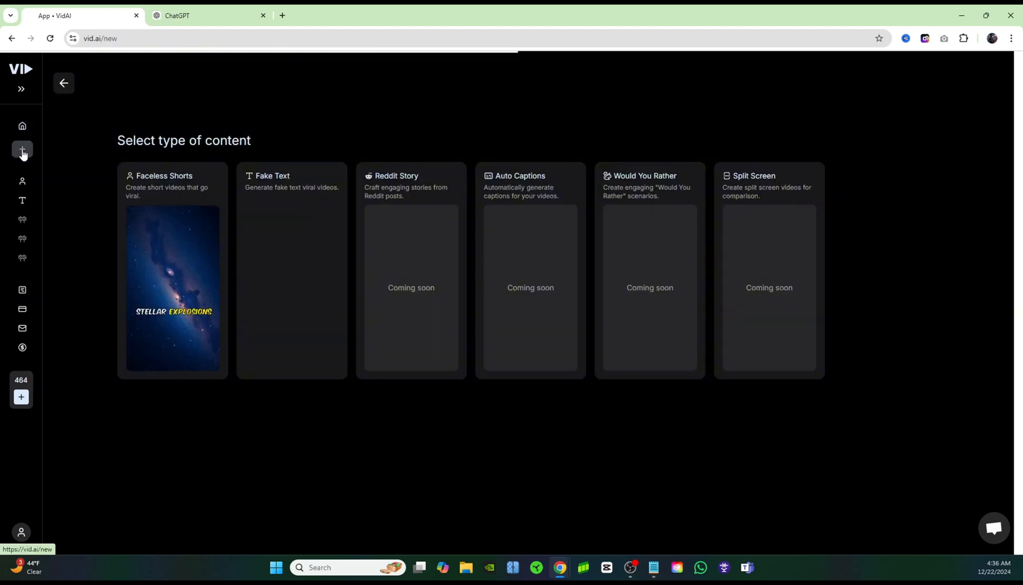
pyautogui.click(172, 271)
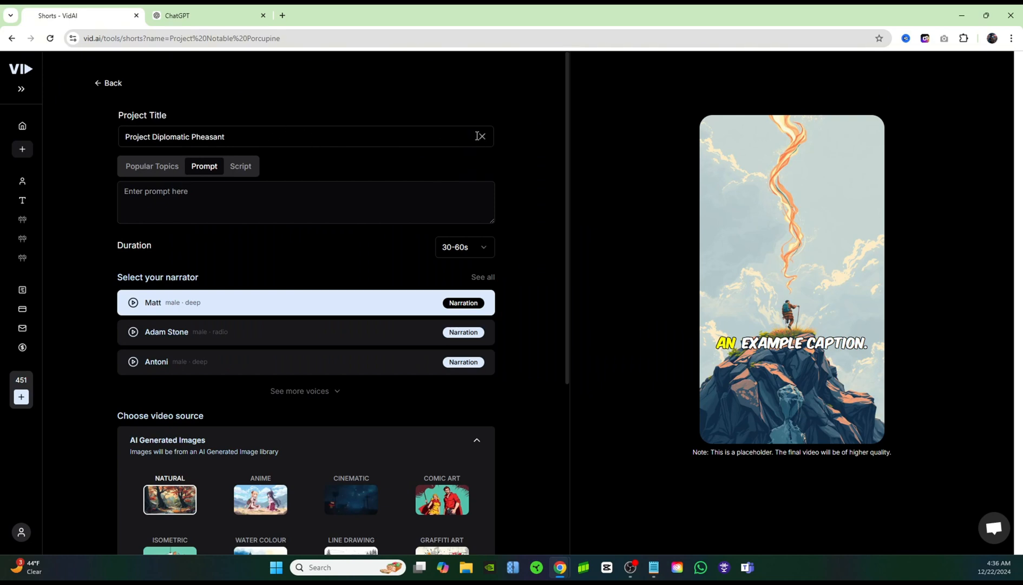
# - Replace the default project title with 'Trump vs Obama'
pyautogui.click(480, 136)
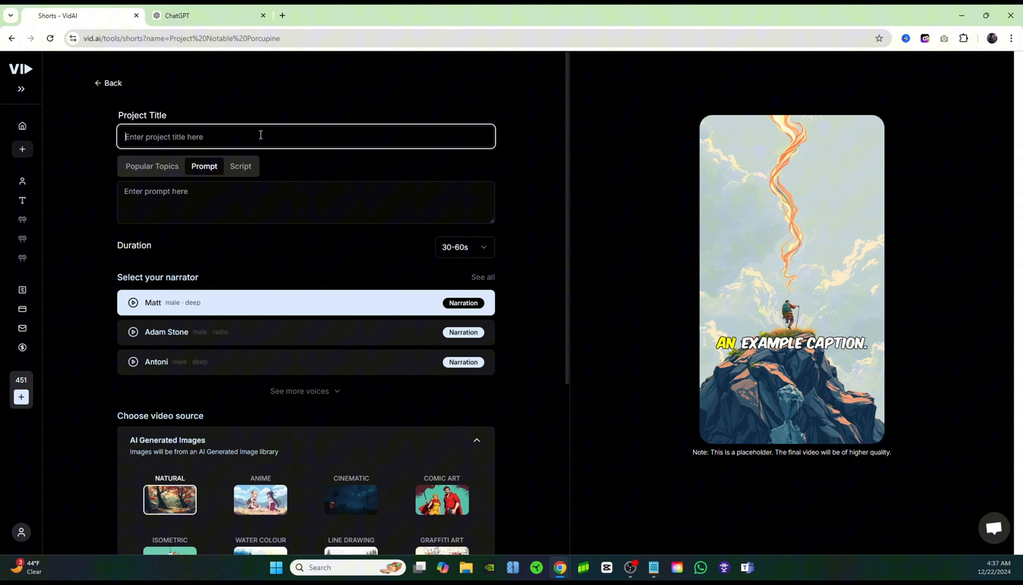
pyautogui.write('T')
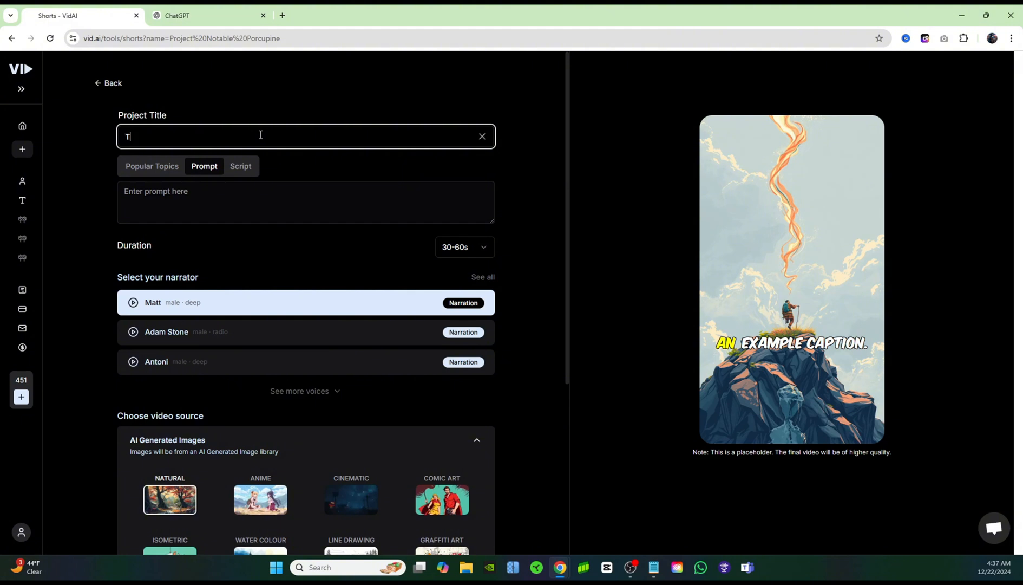
pyautogui.write('rump vs Obama')
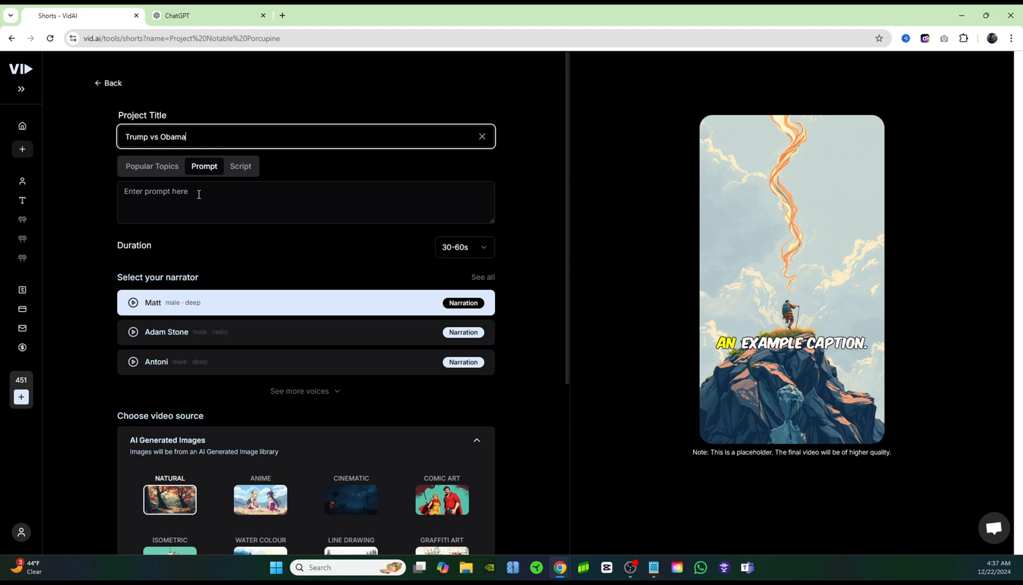
# - Enter the prompt 'Who would win in a fight Barack Obama vs Donald Trump'
pyautogui.click(305, 203)
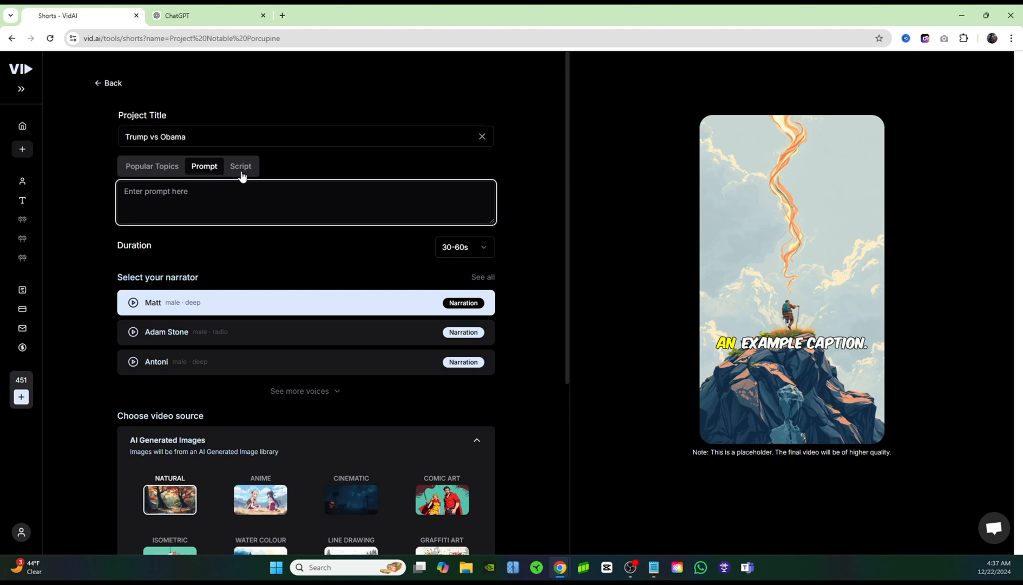
pyautogui.moveTo(225, 240)
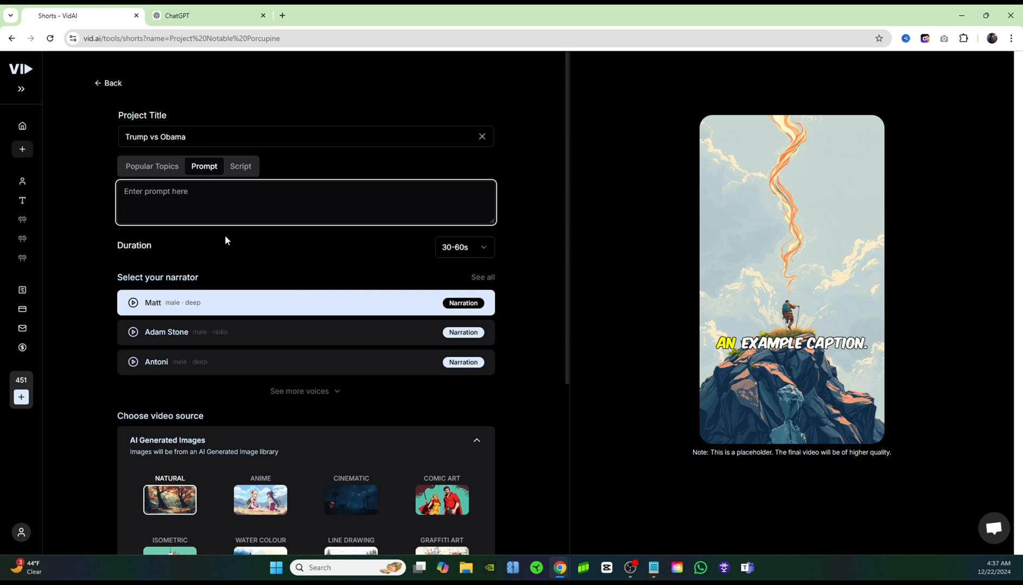
pyautogui.write('Who would win in a fight Barack Obama vs Donald Trump')
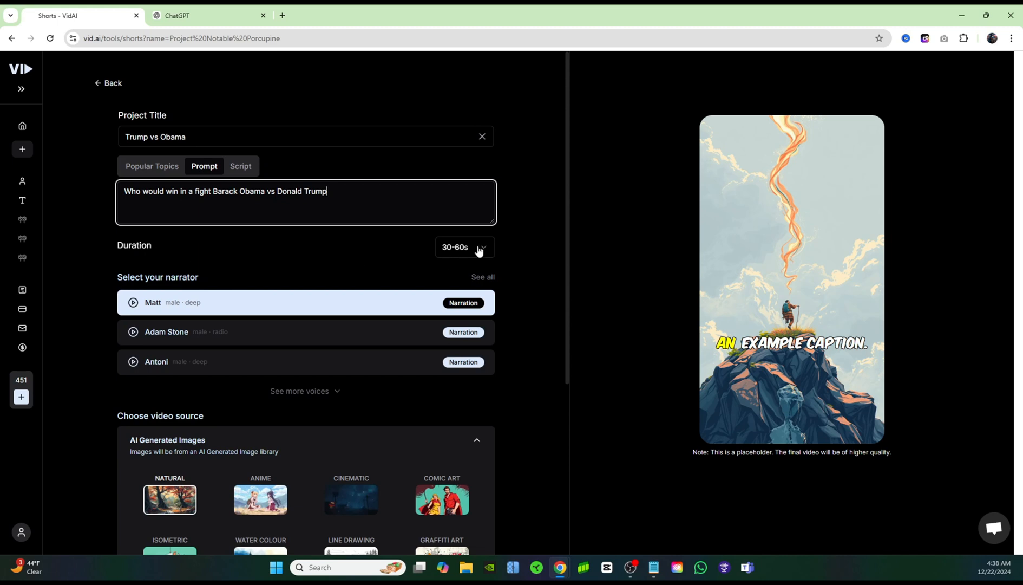
pyautogui.click(464, 247)
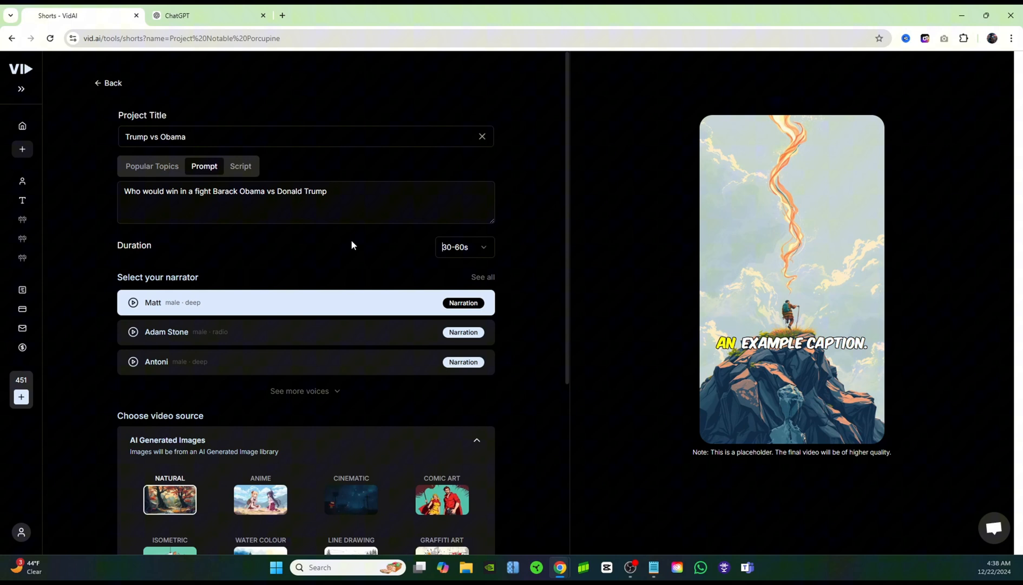
pyautogui.moveTo(296, 390)
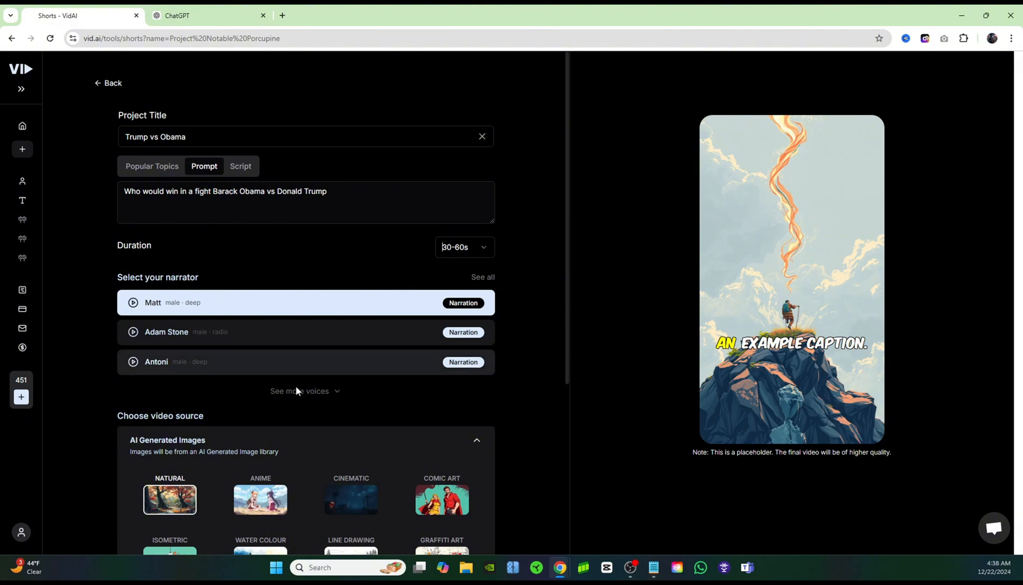
pyautogui.moveTo(320, 394)
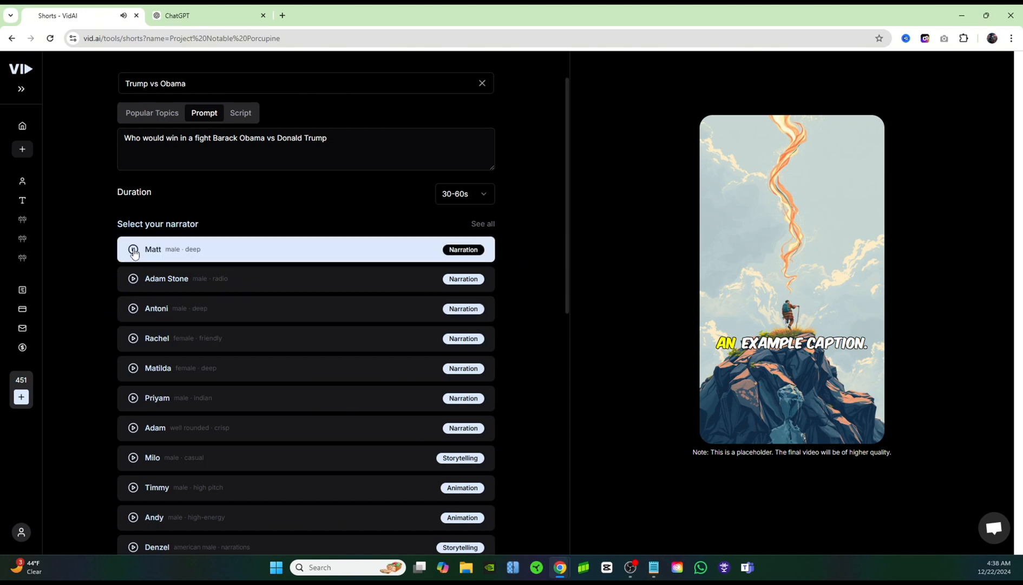
pyautogui.moveTo(194, 267)
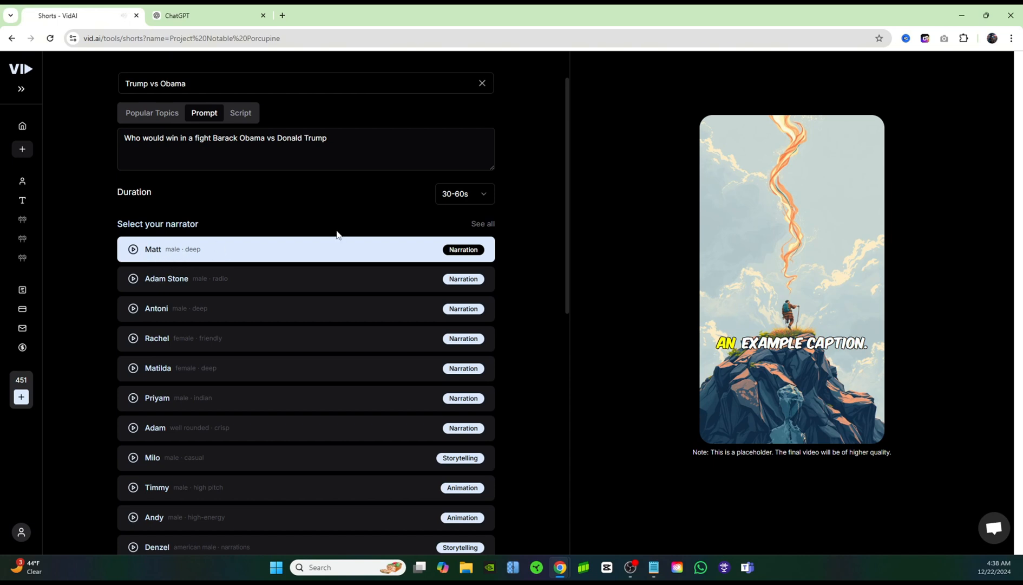
pyautogui.moveTo(136, 297)
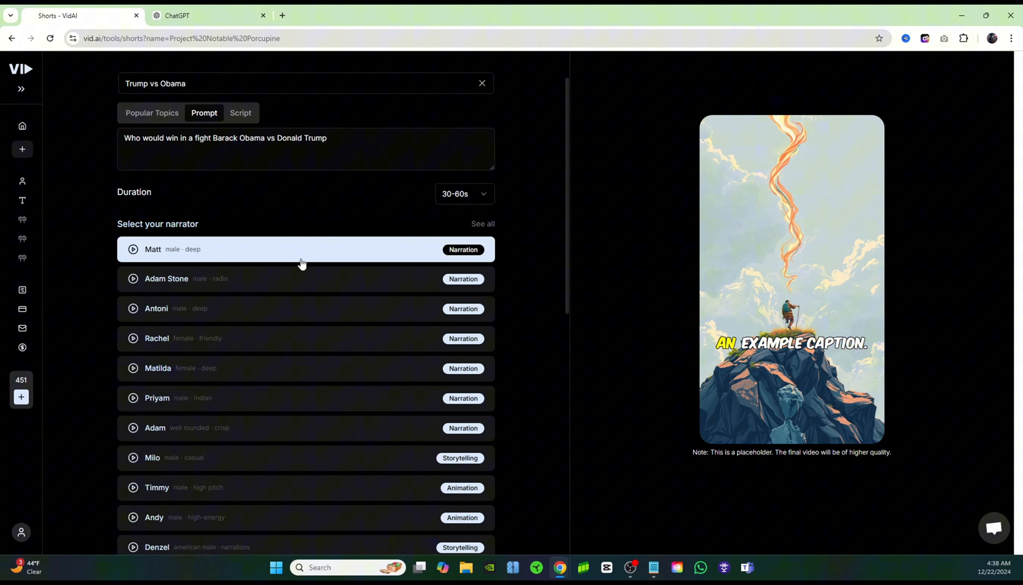
pyautogui.moveTo(546, 251)
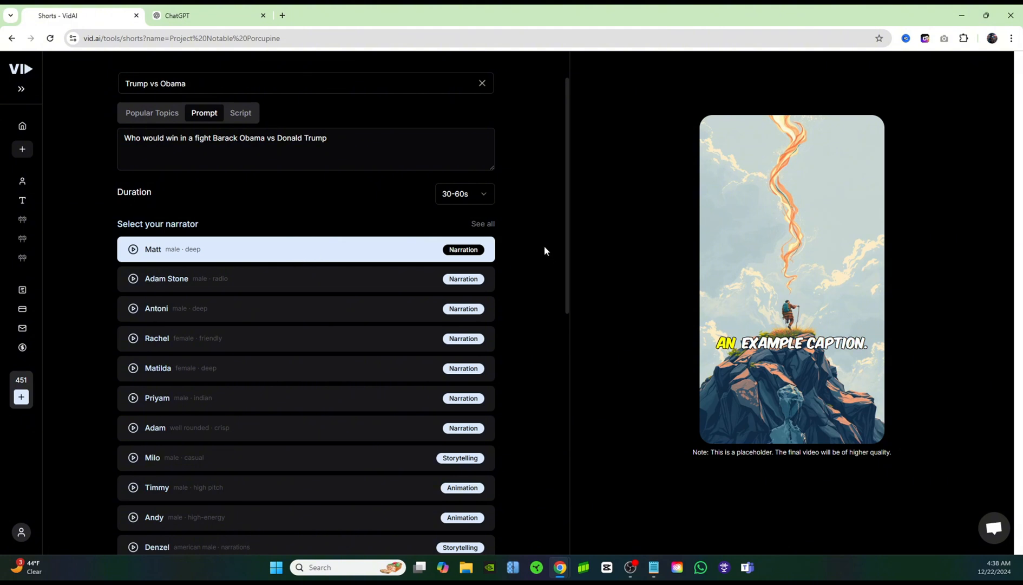
# - Choose the CINEMATIC image style and generate the script scenes and images
pyautogui.scroll(-3)
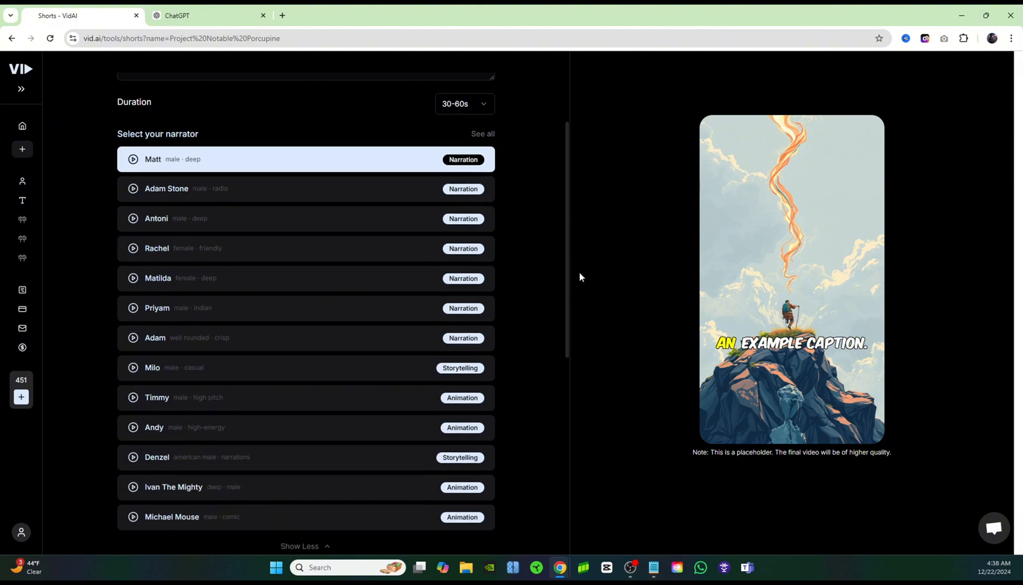
pyautogui.scroll(-3)
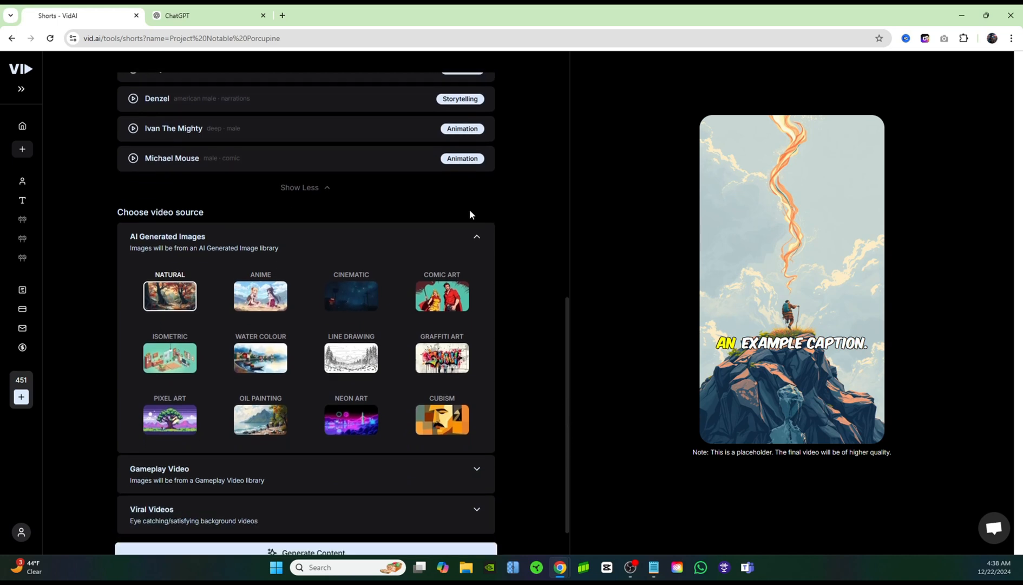
pyautogui.moveTo(508, 258)
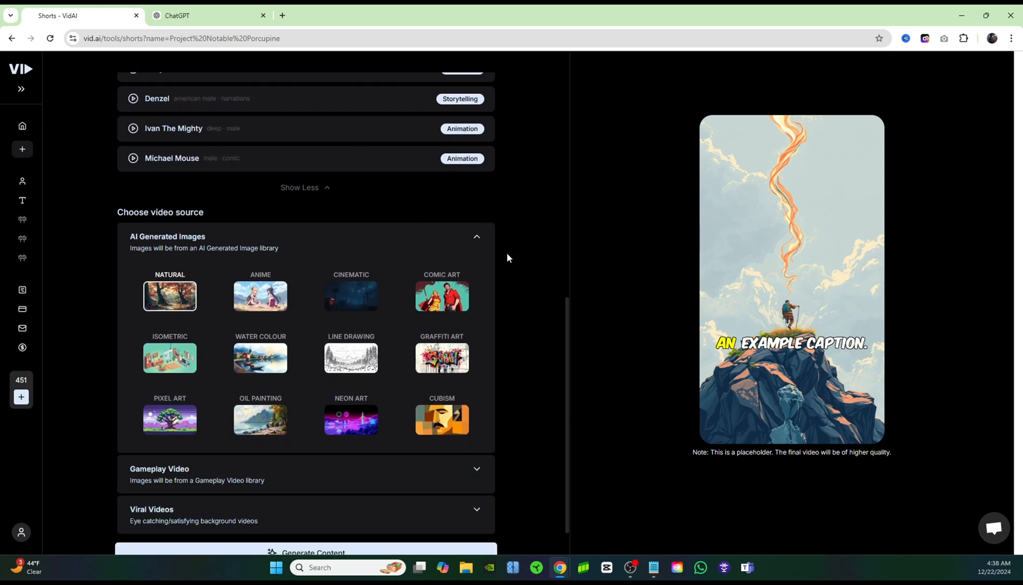
pyautogui.moveTo(504, 238)
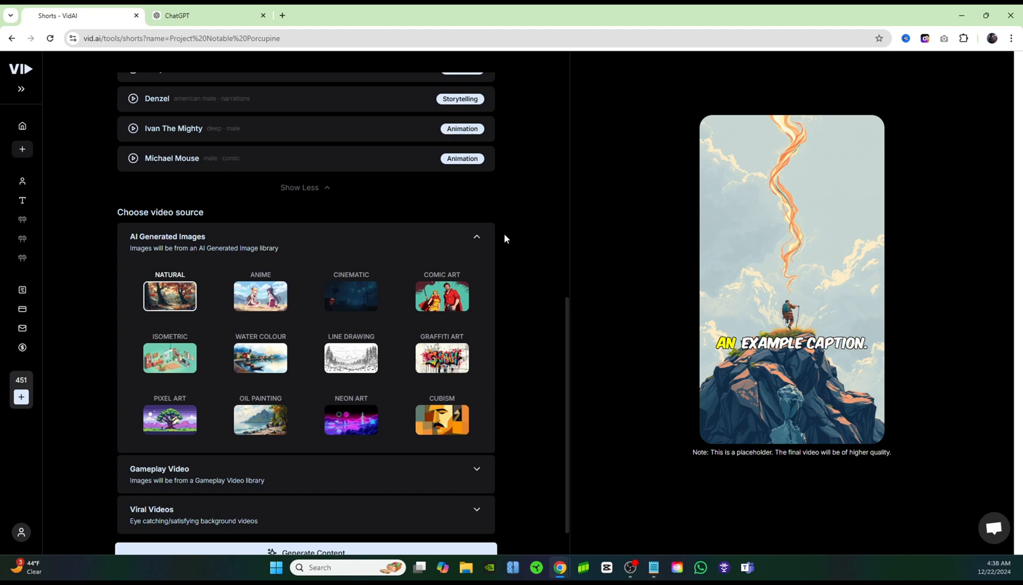
pyautogui.moveTo(319, 312)
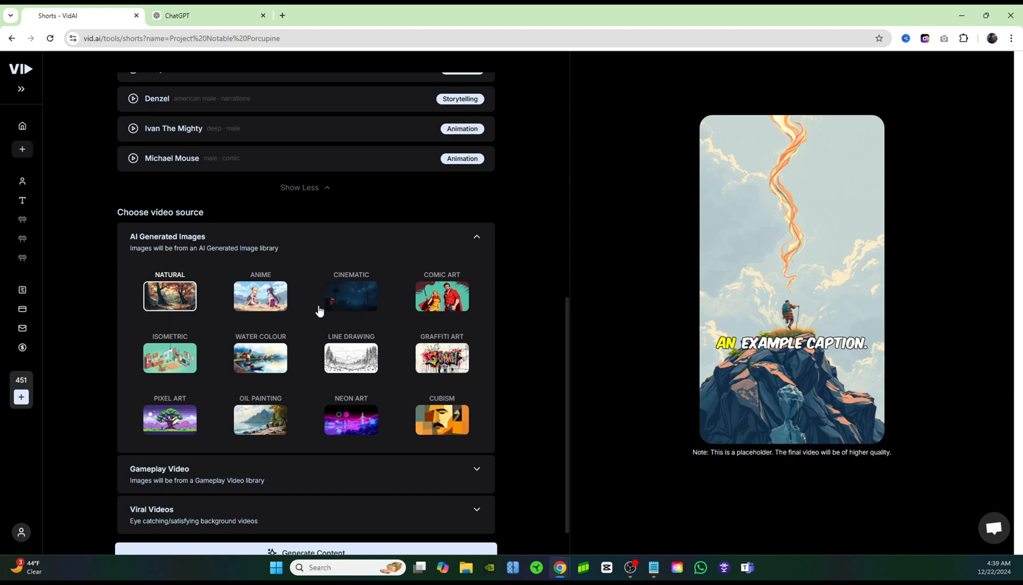
pyautogui.click(350, 295)
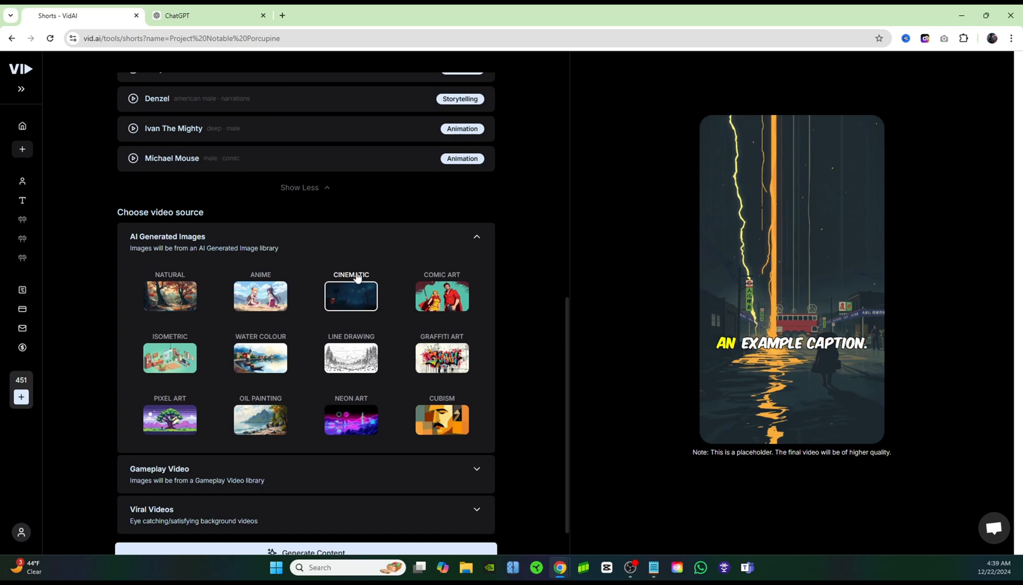
pyautogui.click(312, 552)
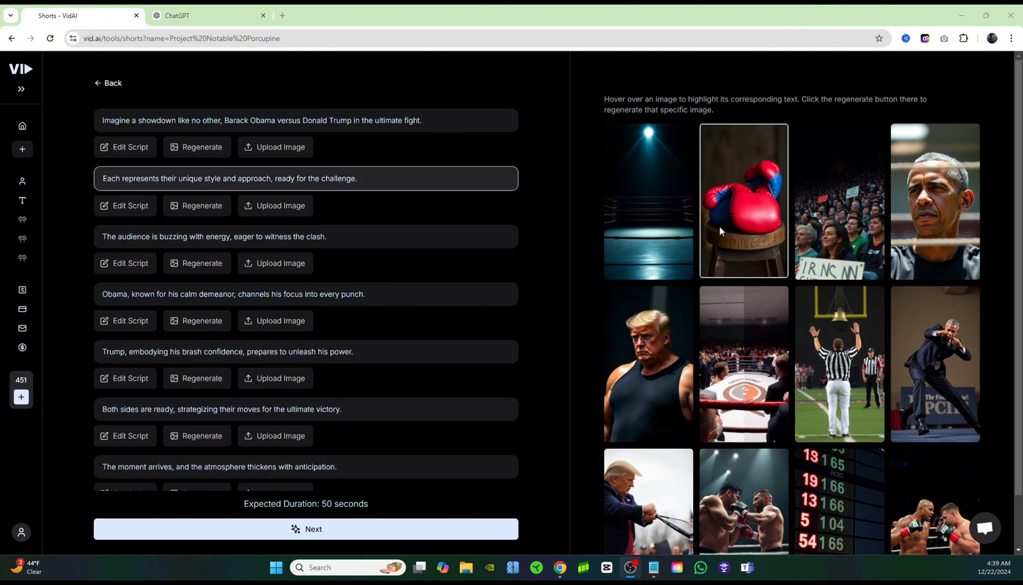
# - Review the generated boxing scene images and continue to music and caption settings
pyautogui.scroll(-3)
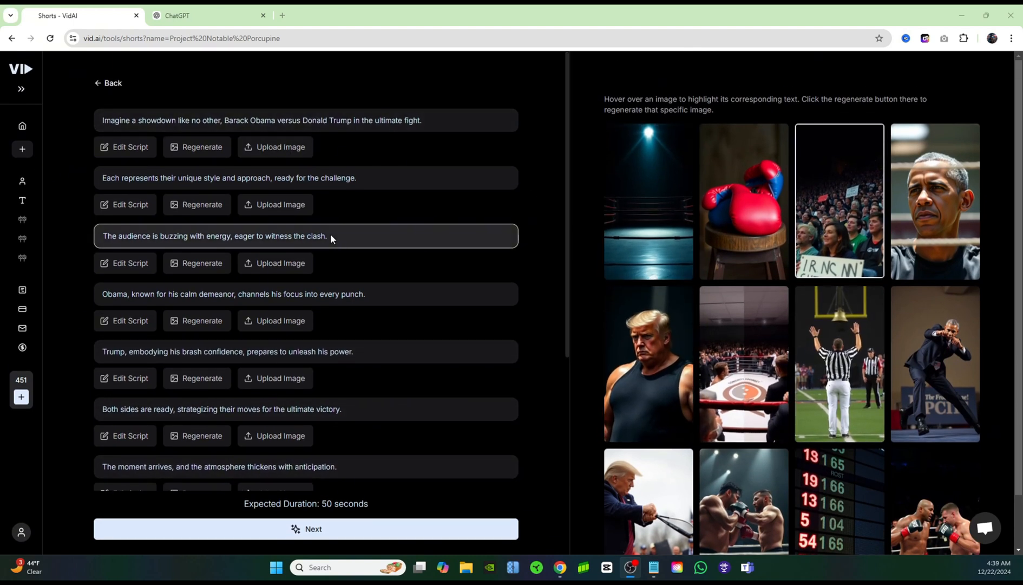
pyautogui.moveTo(743, 363)
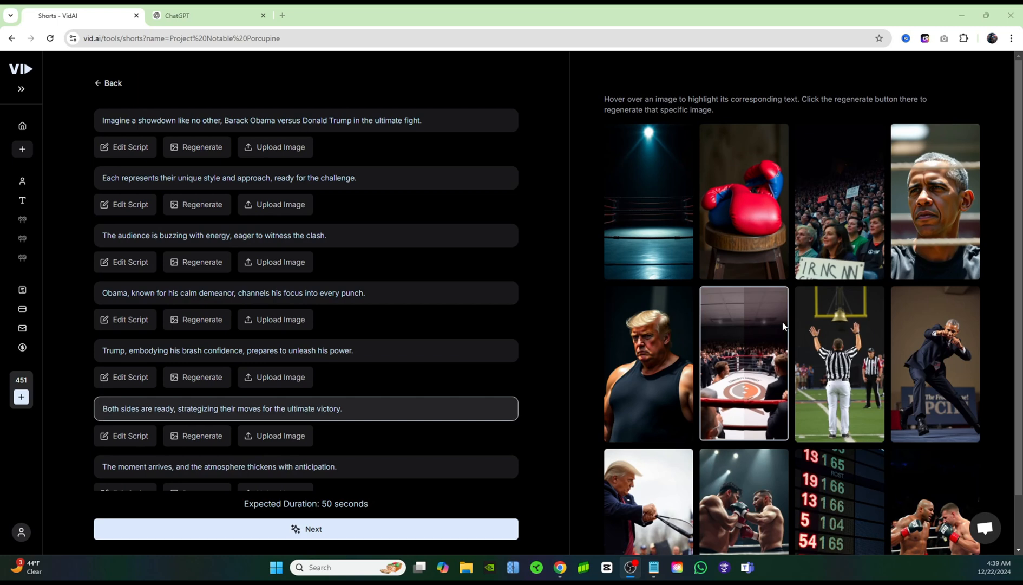
pyautogui.moveTo(839, 200)
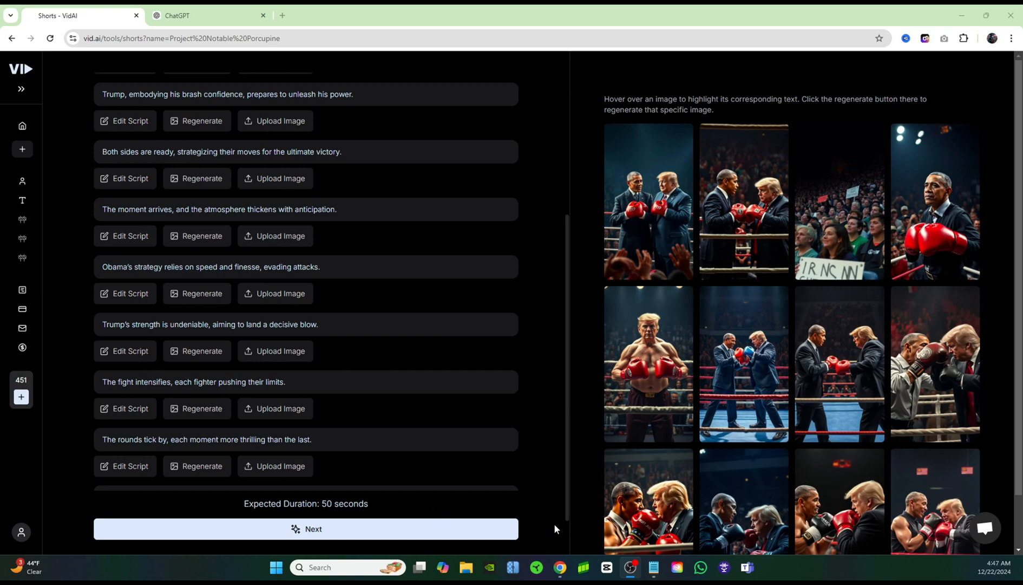
pyautogui.click(305, 529)
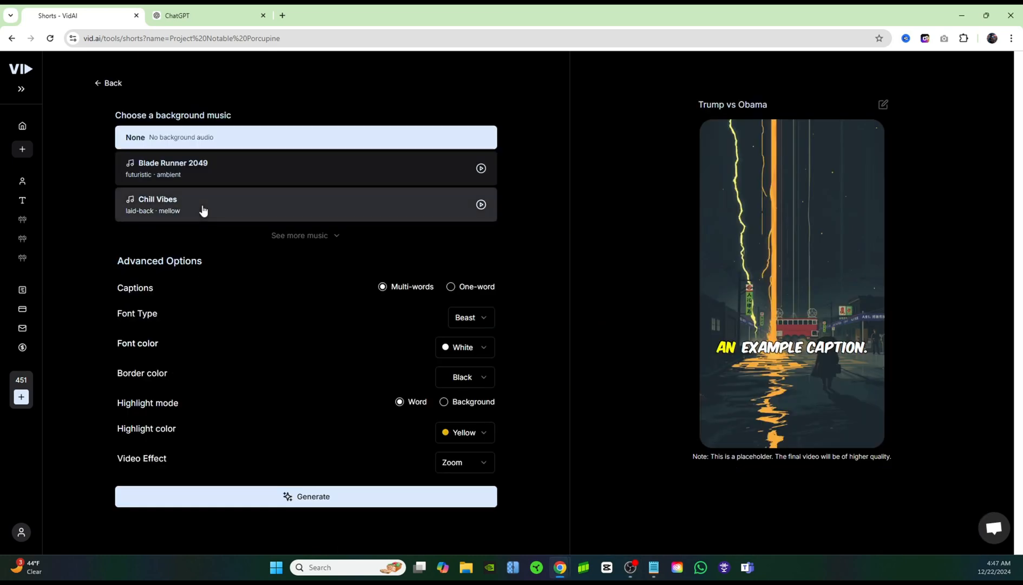
# - Use the Happening track as background music, keep default advanced options, and generate
pyautogui.click(304, 235)
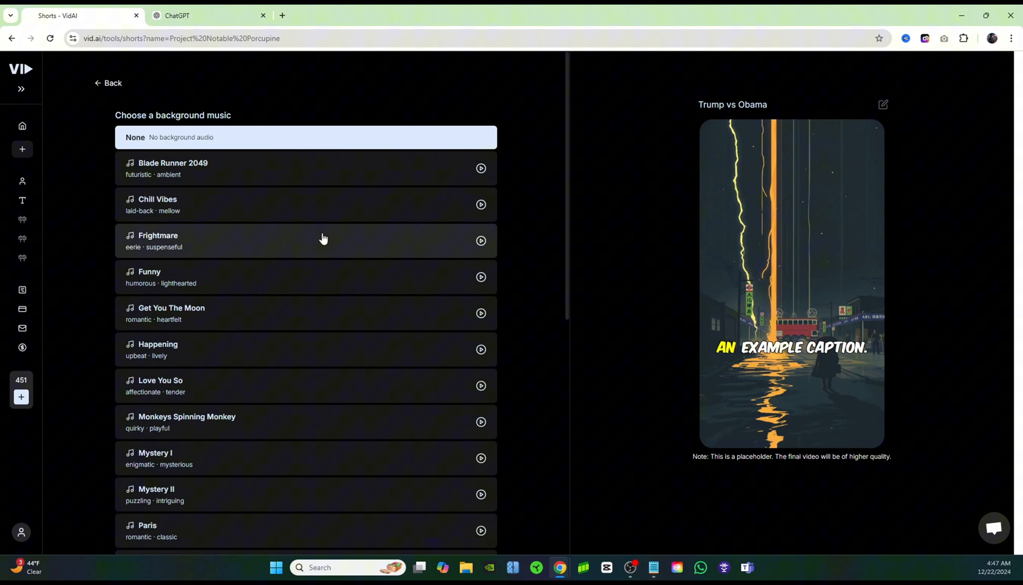
pyautogui.click(481, 349)
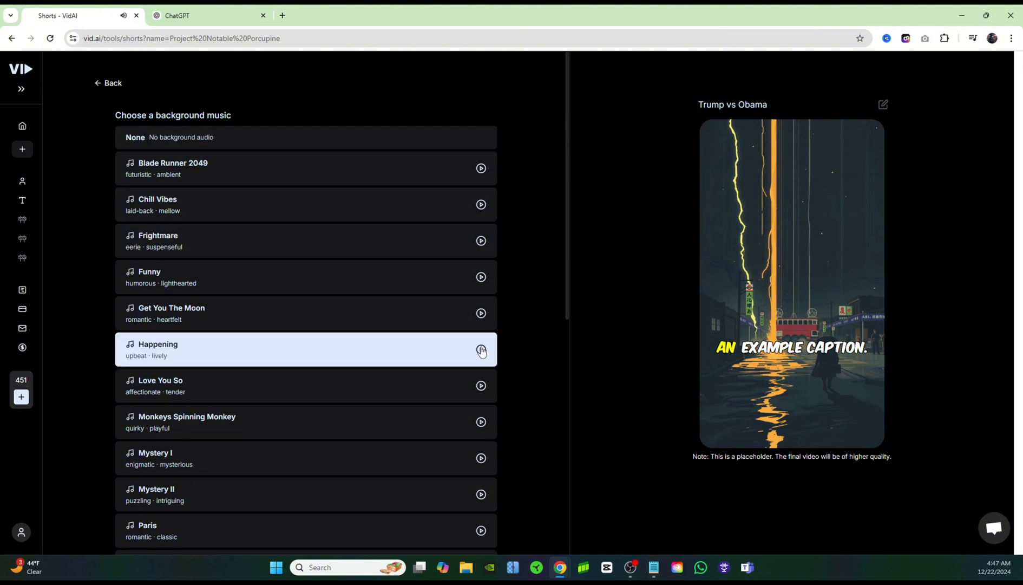
pyautogui.moveTo(302, 351)
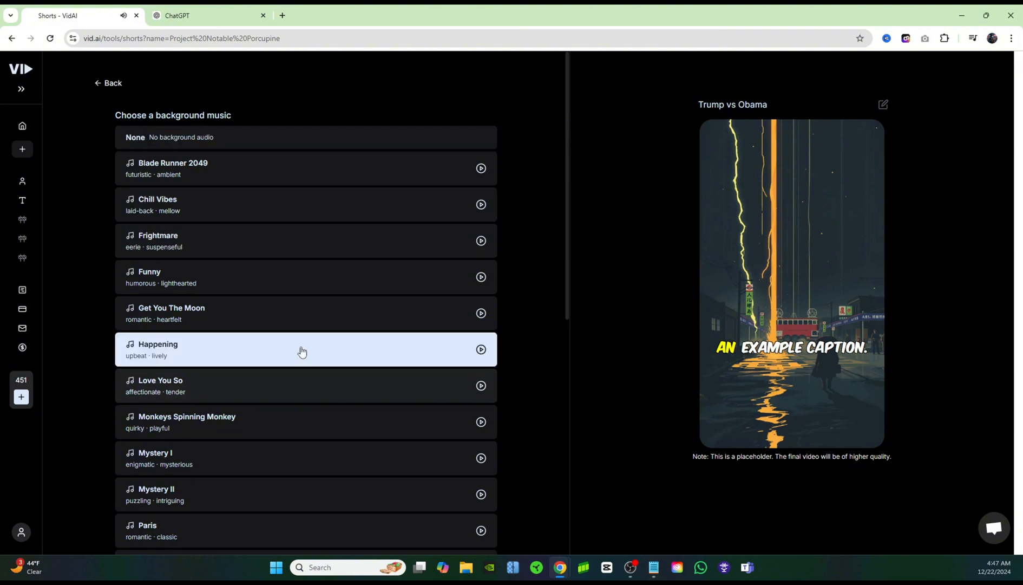
pyautogui.scroll(-3)
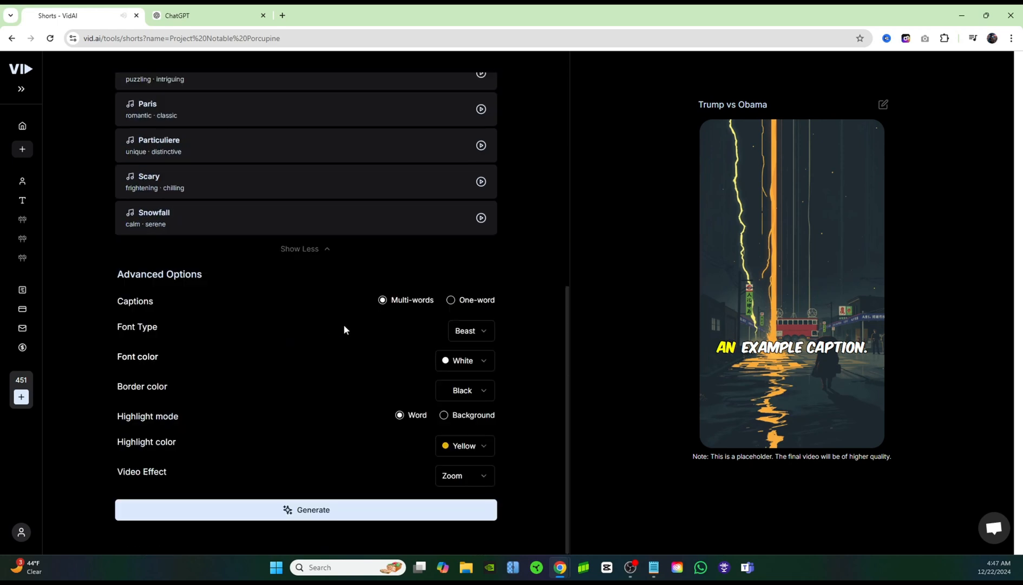
pyautogui.moveTo(403, 315)
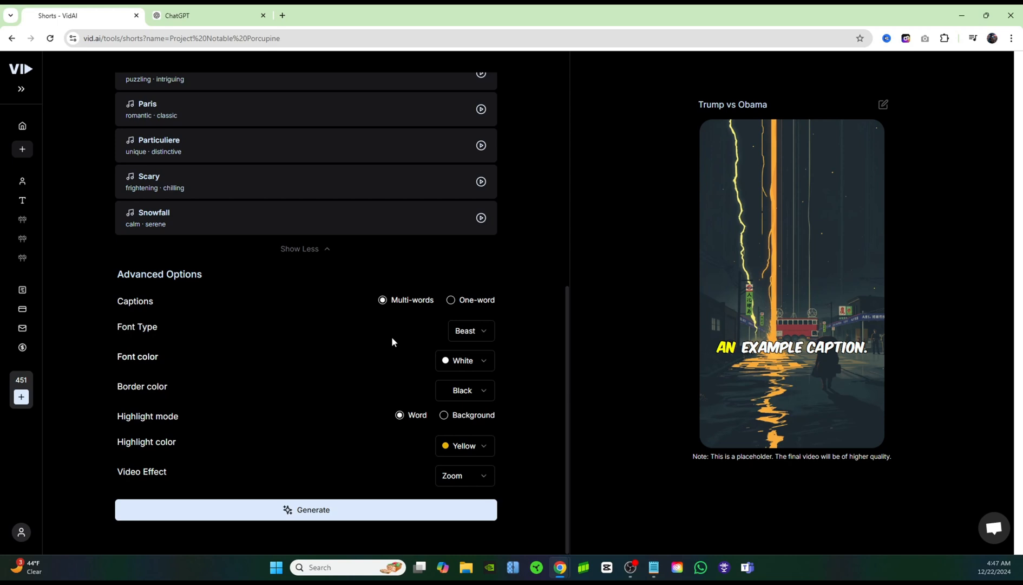
pyautogui.moveTo(363, 409)
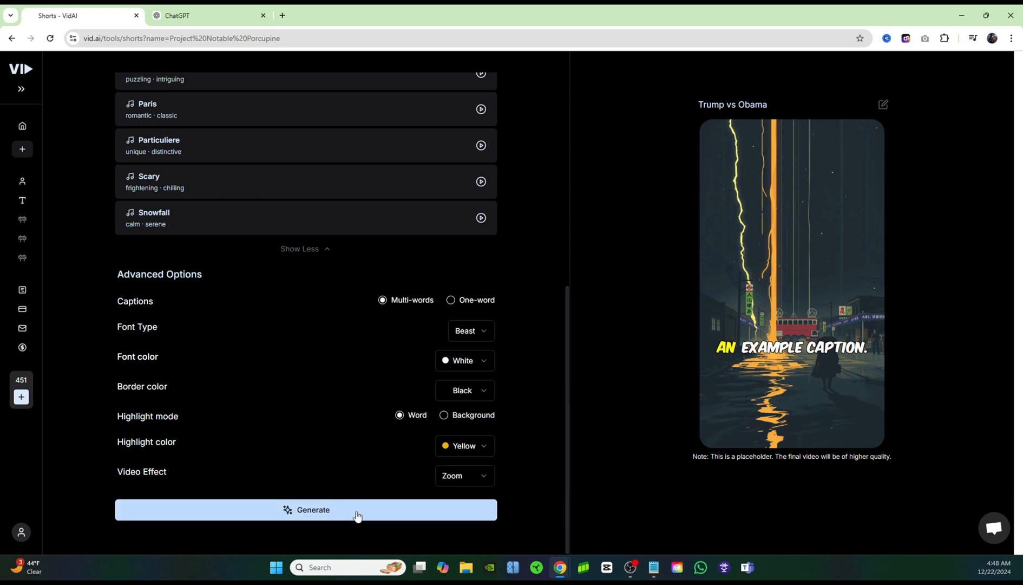
pyautogui.click(306, 510)
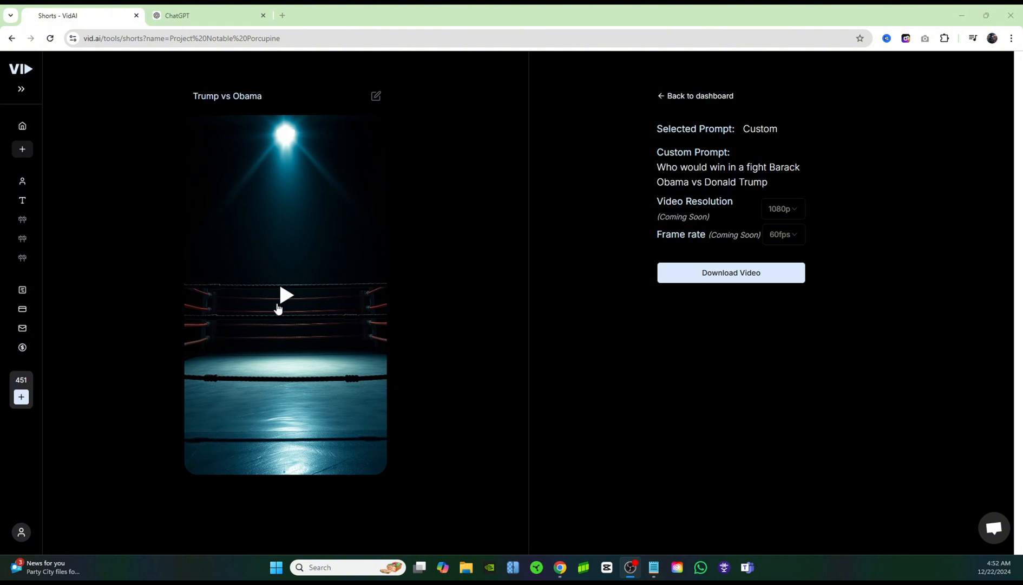
# - Play the finished Trump vs Obama short to watch its animated captions
pyautogui.click(286, 294)
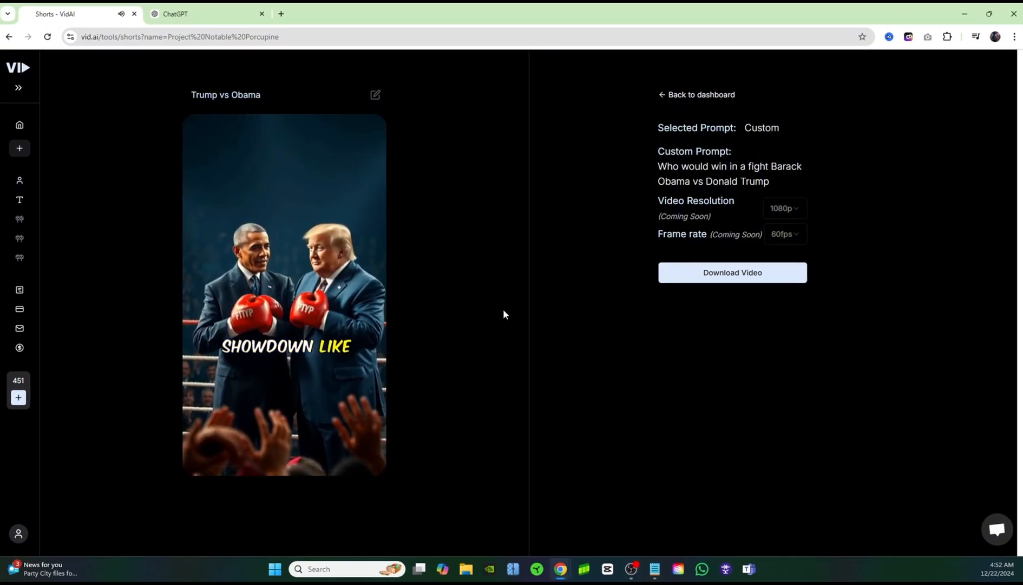